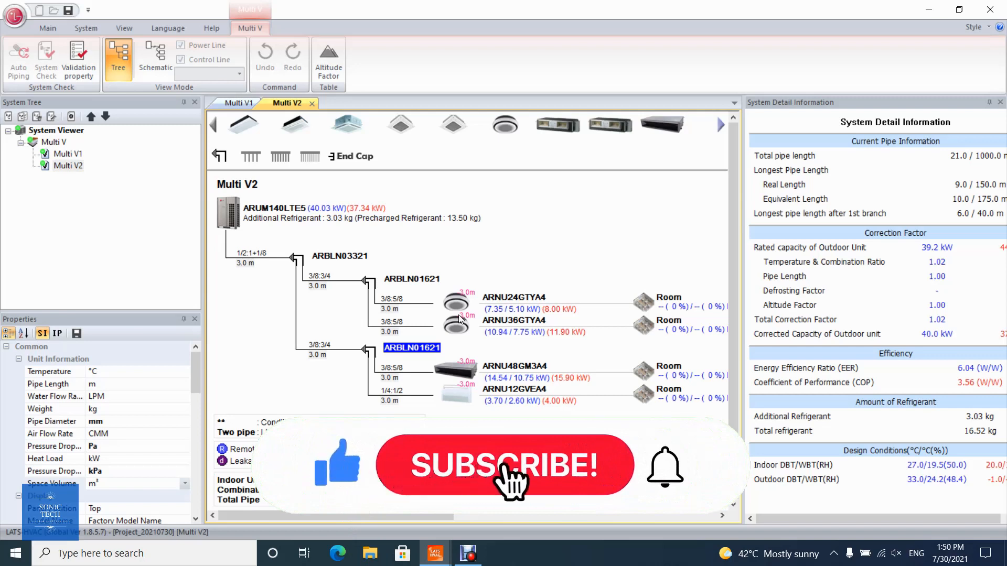
# Keep the display units metric with pipe length in metres and pipe sizes in millimetres.
pyautogui.click(503, 466)
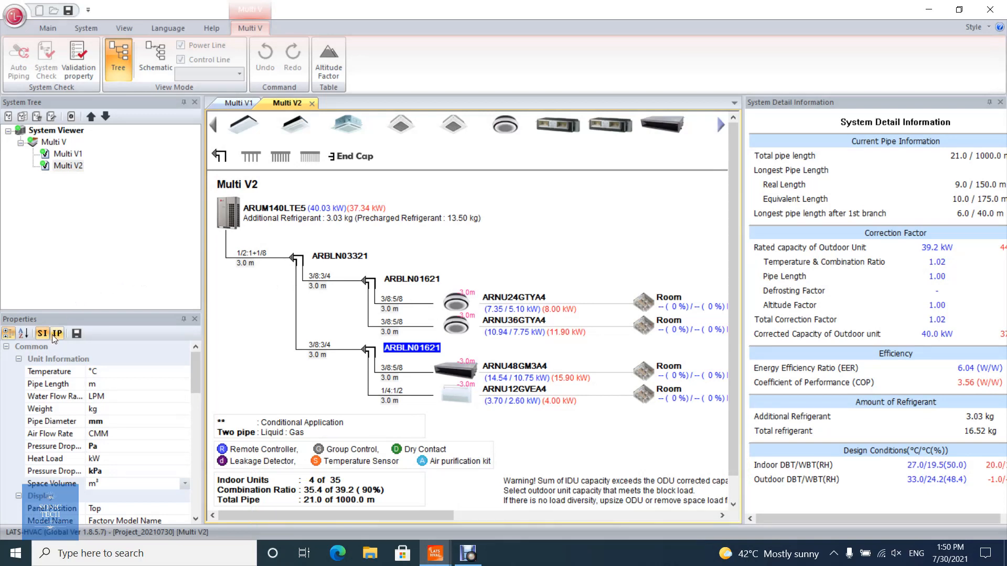
pyautogui.click(56, 333)
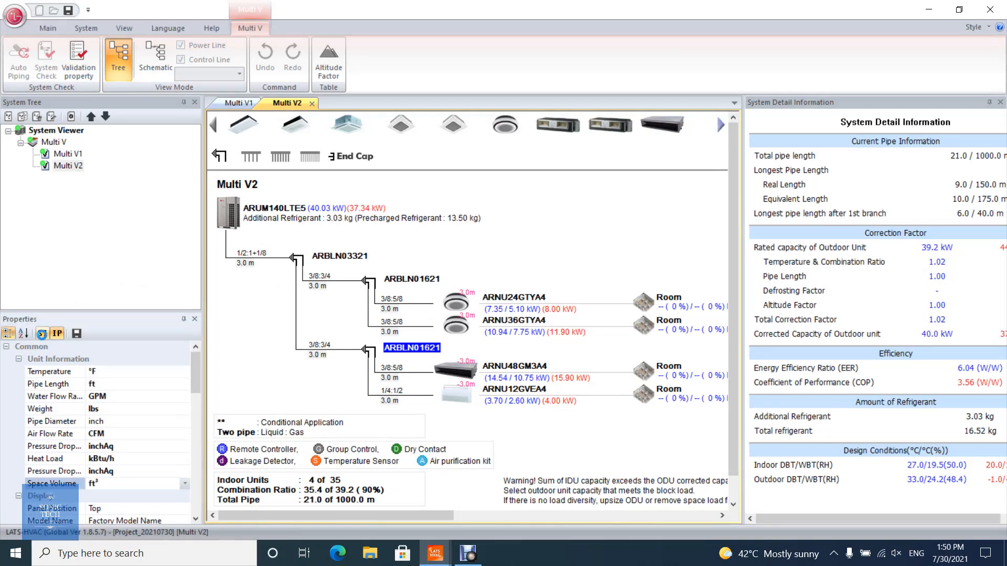
pyautogui.click(41, 333)
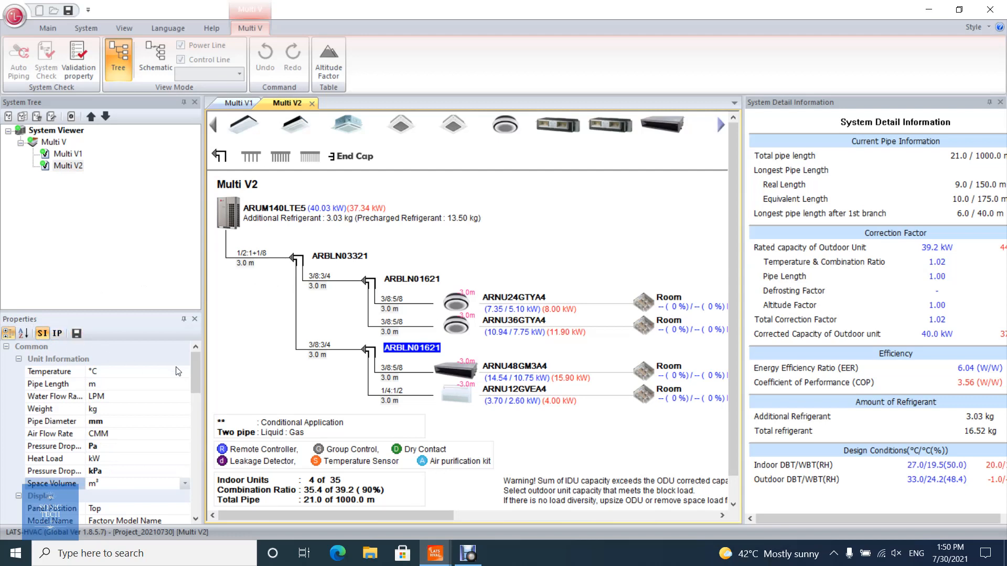
pyautogui.moveTo(106, 376)
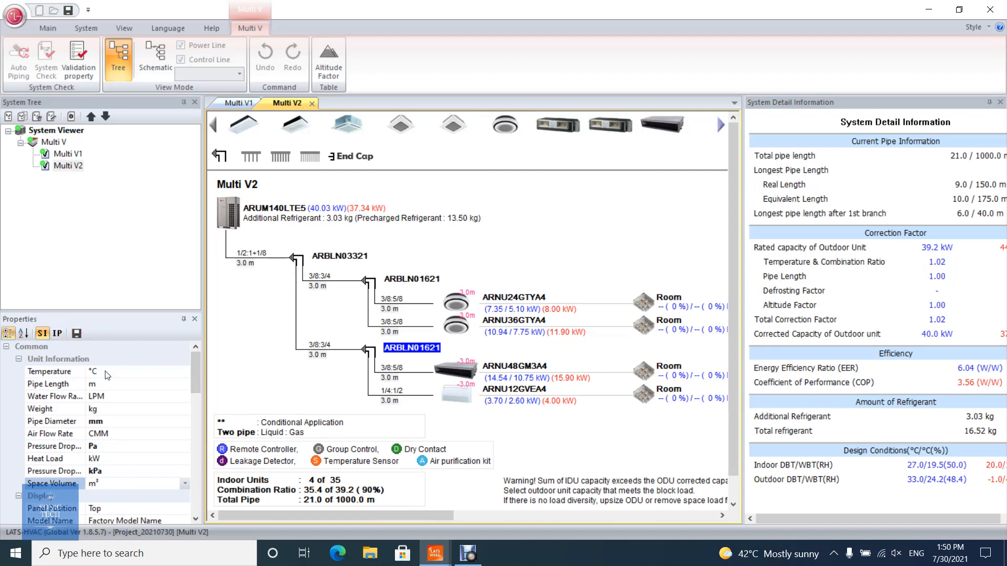
pyautogui.moveTo(171, 392)
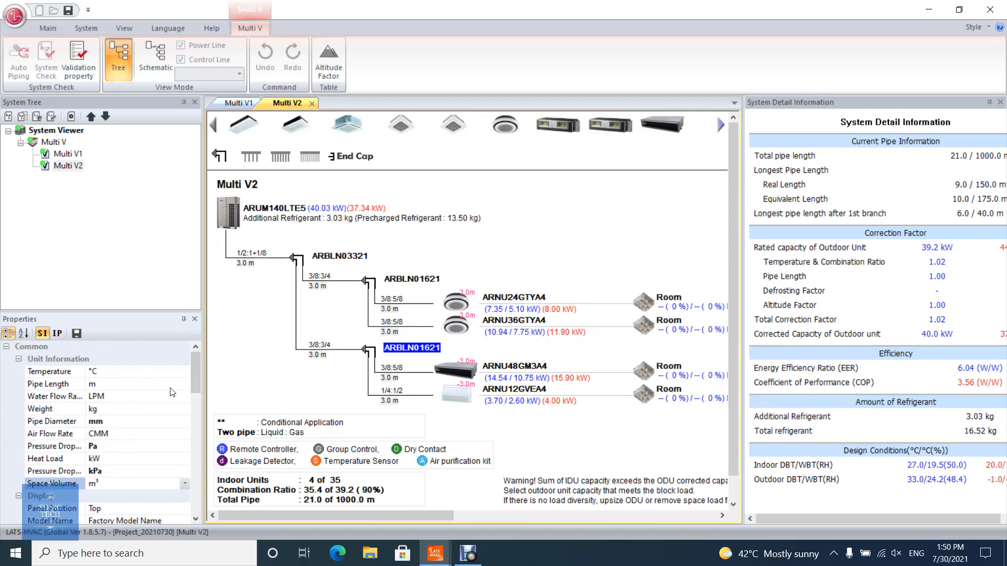
pyautogui.click(186, 384)
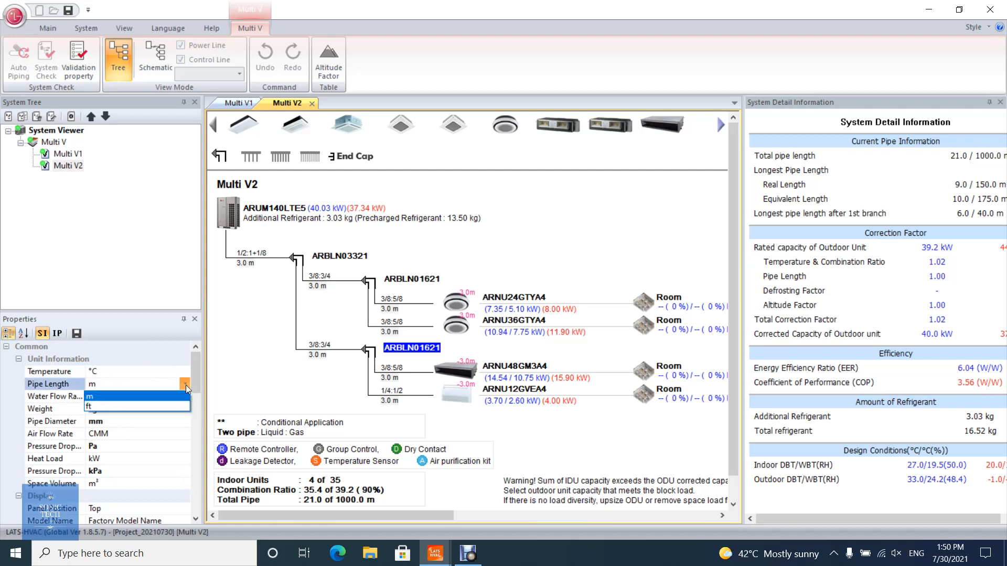
pyautogui.click(97, 396)
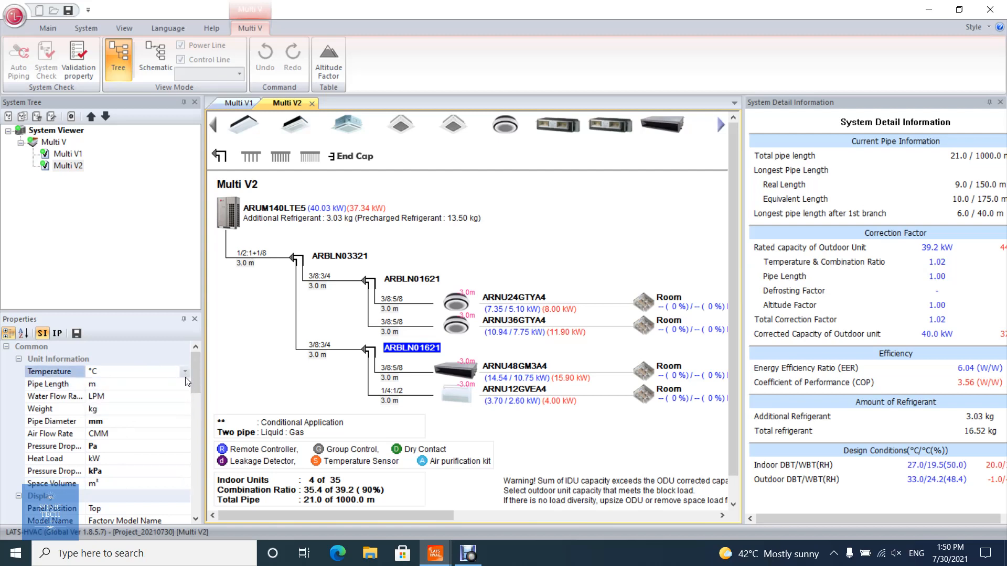
pyautogui.click(185, 396)
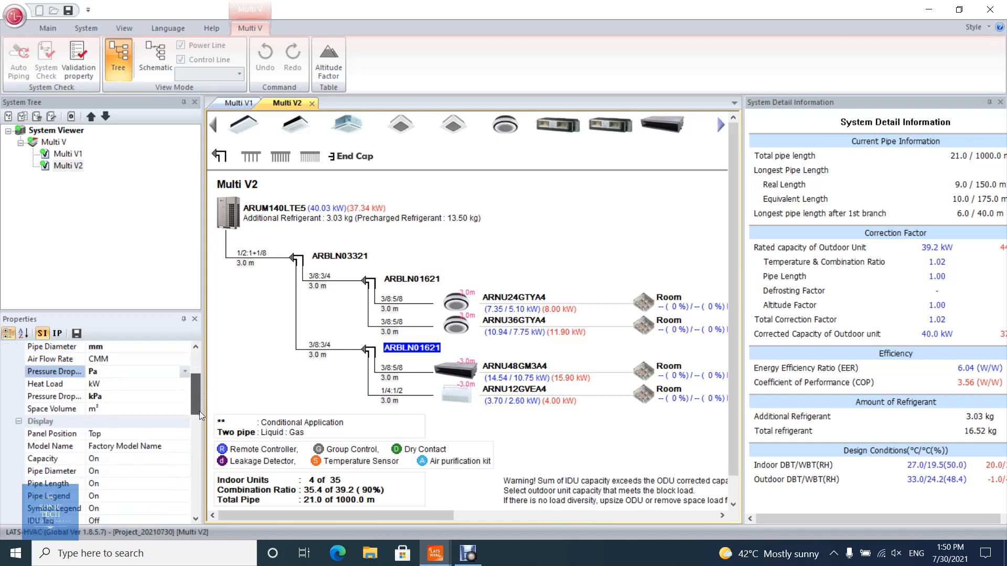
pyautogui.scroll(-3)
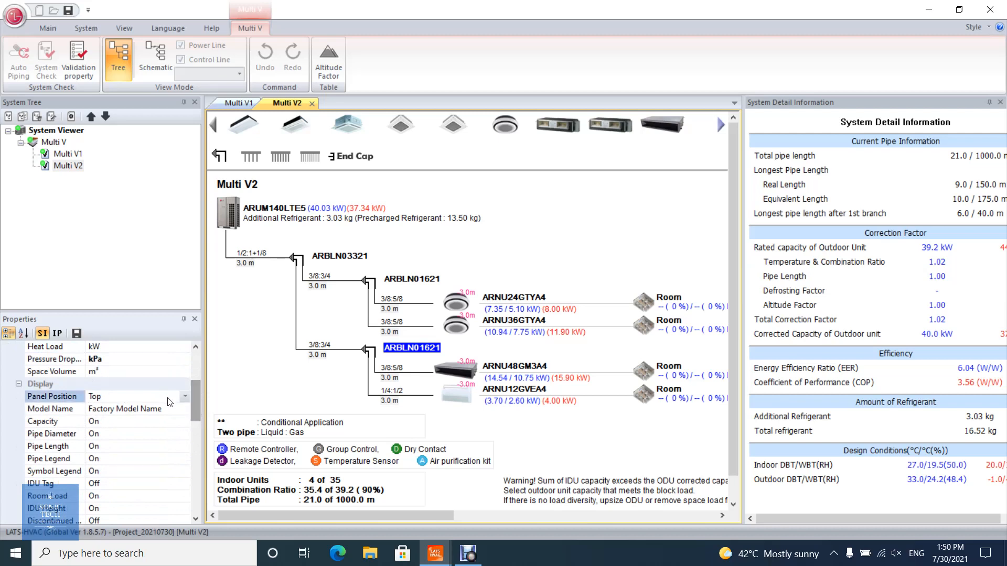
# Move the equipment palette to the Right, save the settings, then return Panel Position to Top.
pyautogui.click(185, 397)
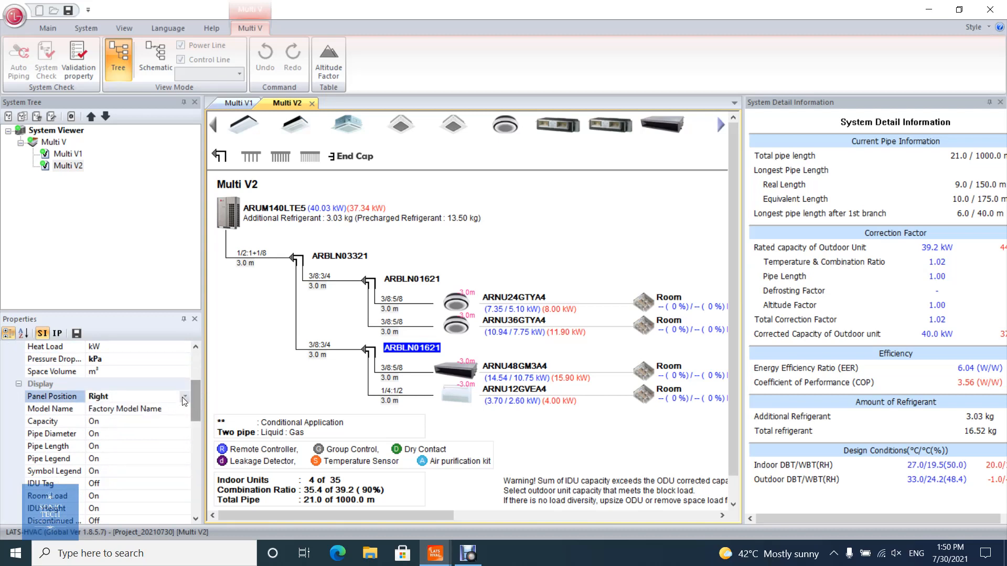
pyautogui.click(77, 333)
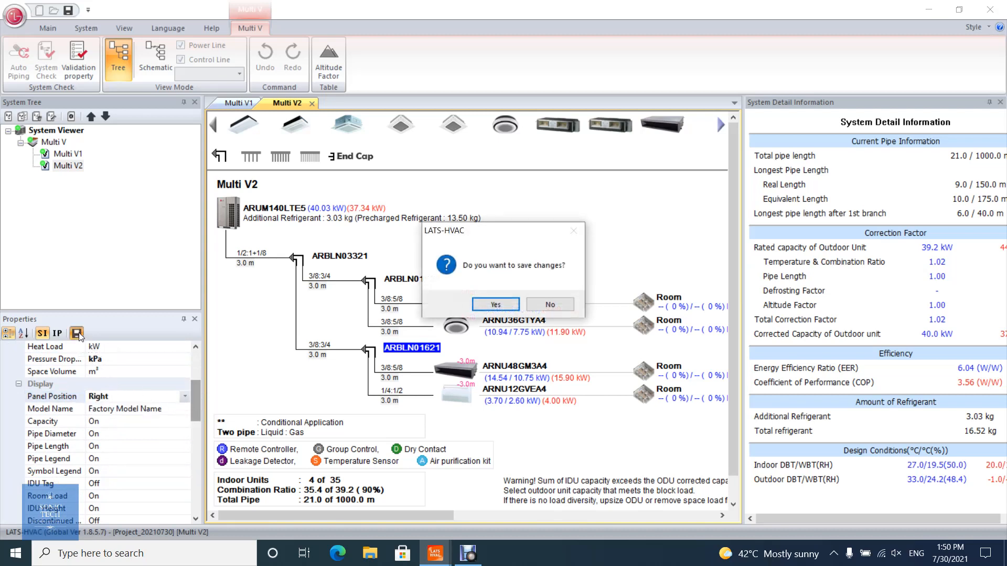
pyautogui.click(549, 304)
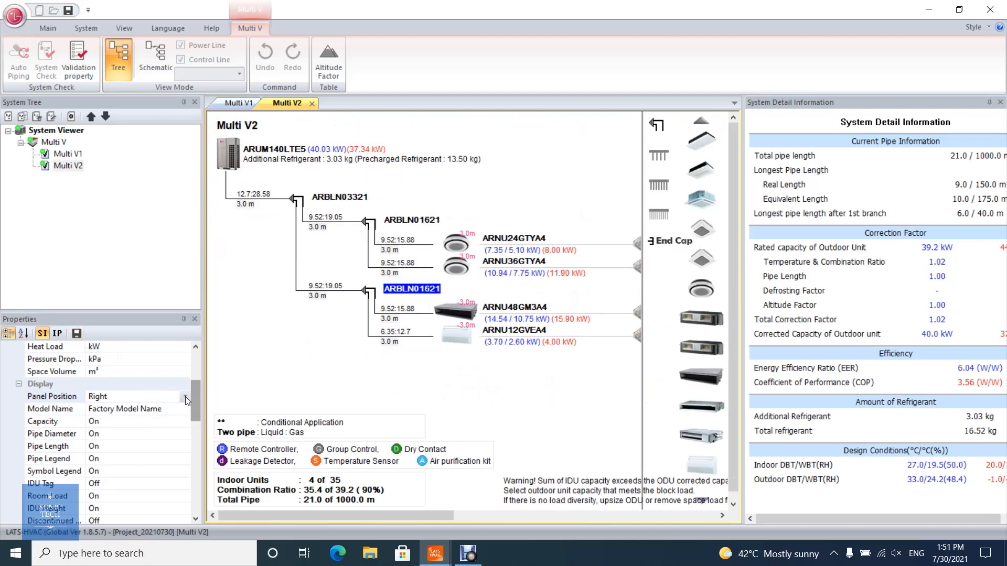
pyautogui.click(185, 397)
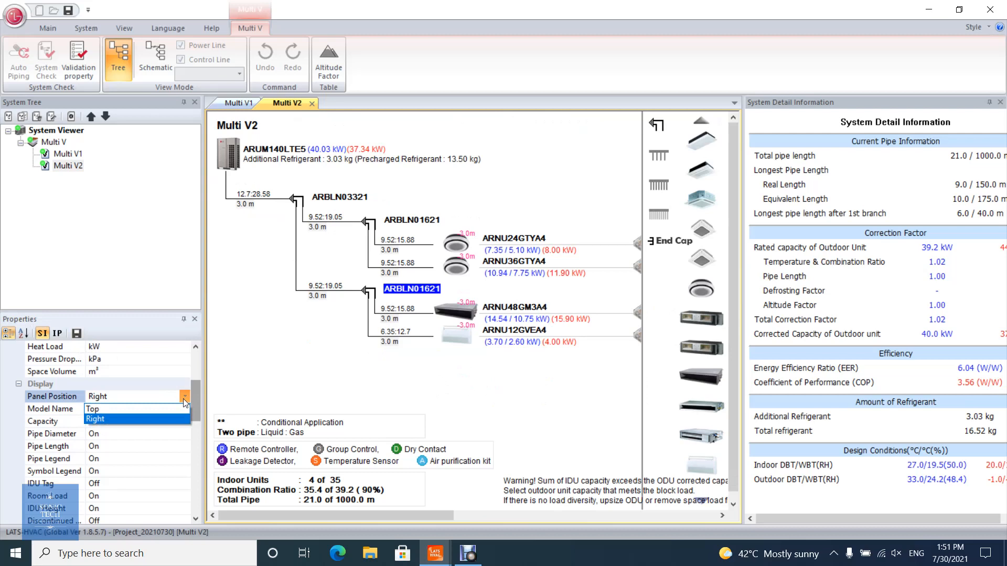
pyautogui.click(94, 408)
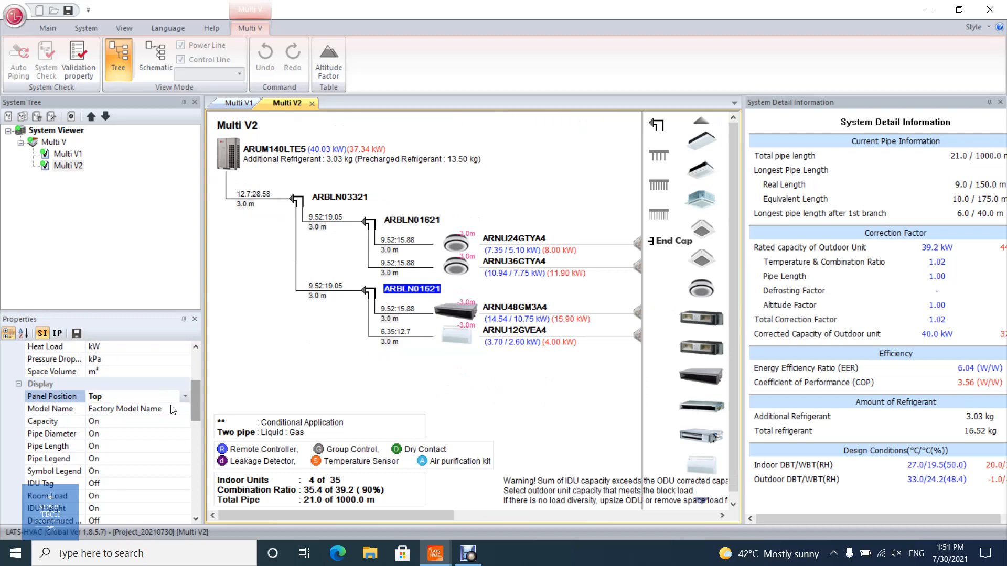
pyautogui.moveTo(77, 333)
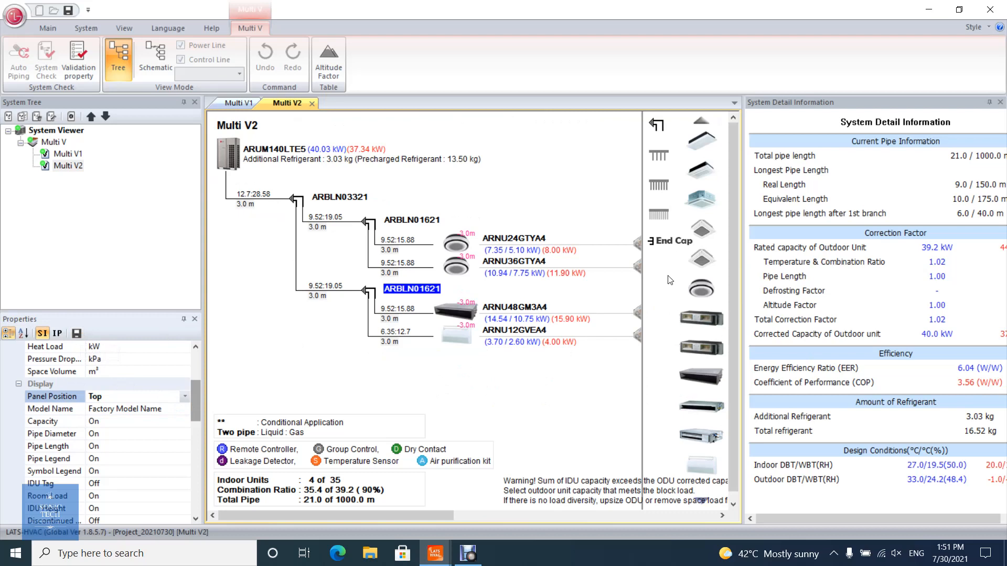
pyautogui.moveTo(95, 344)
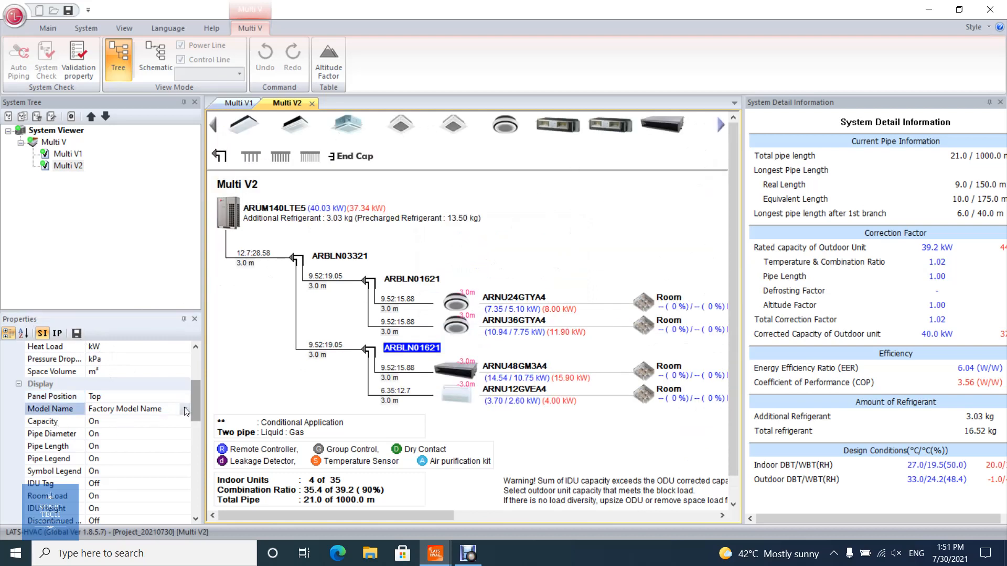
pyautogui.click(185, 409)
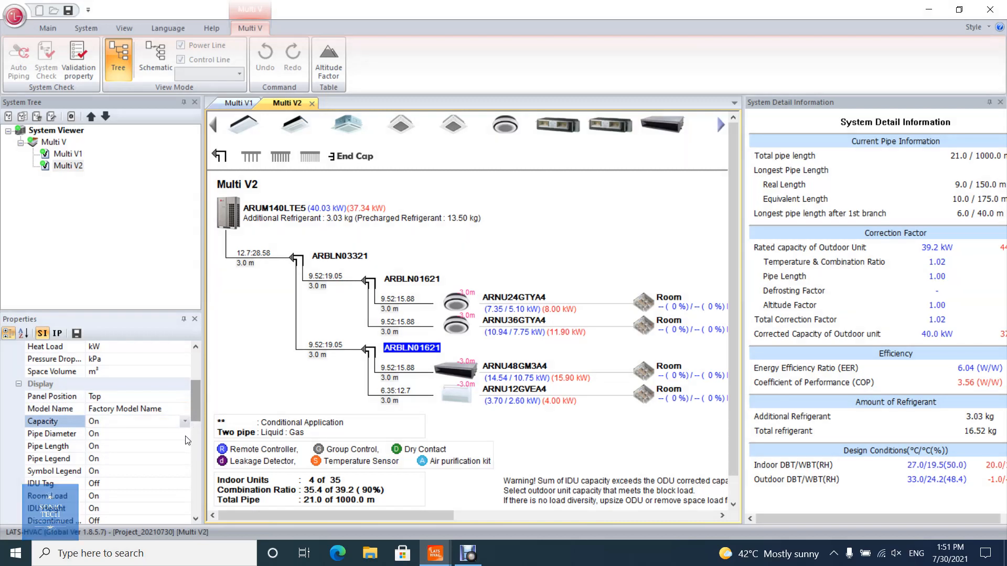
pyautogui.click(184, 433)
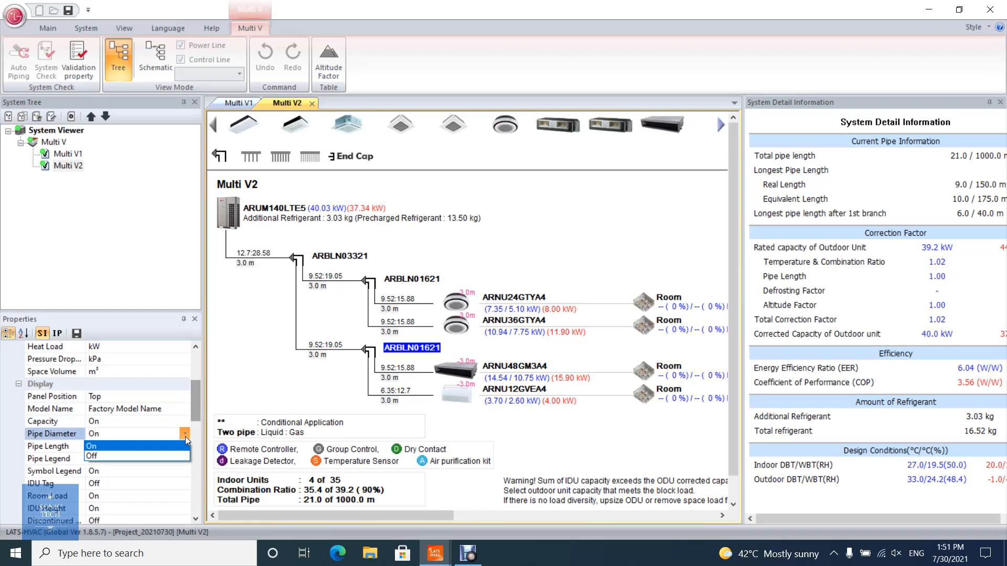
pyautogui.click(92, 457)
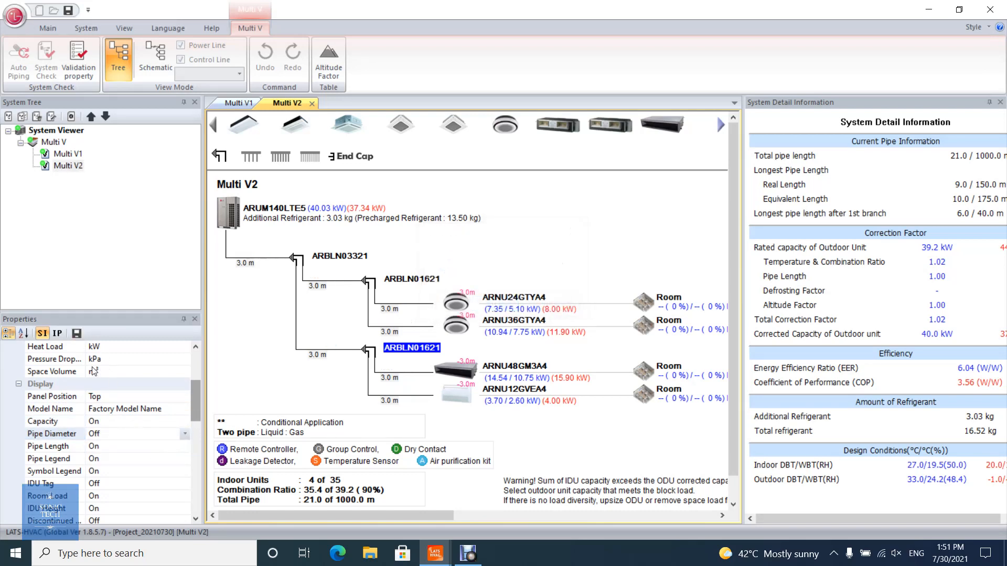
pyautogui.click(184, 433)
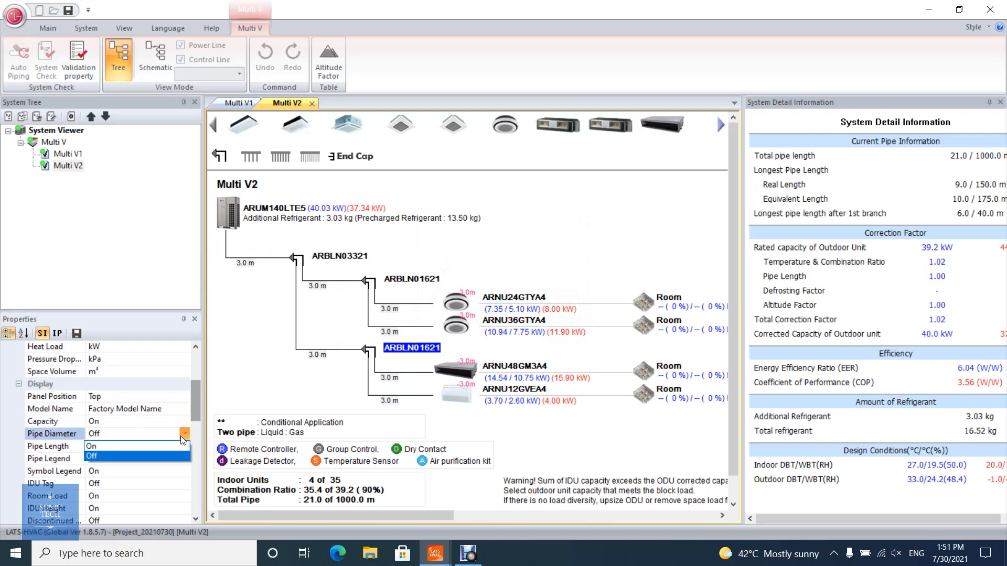
pyautogui.click(94, 446)
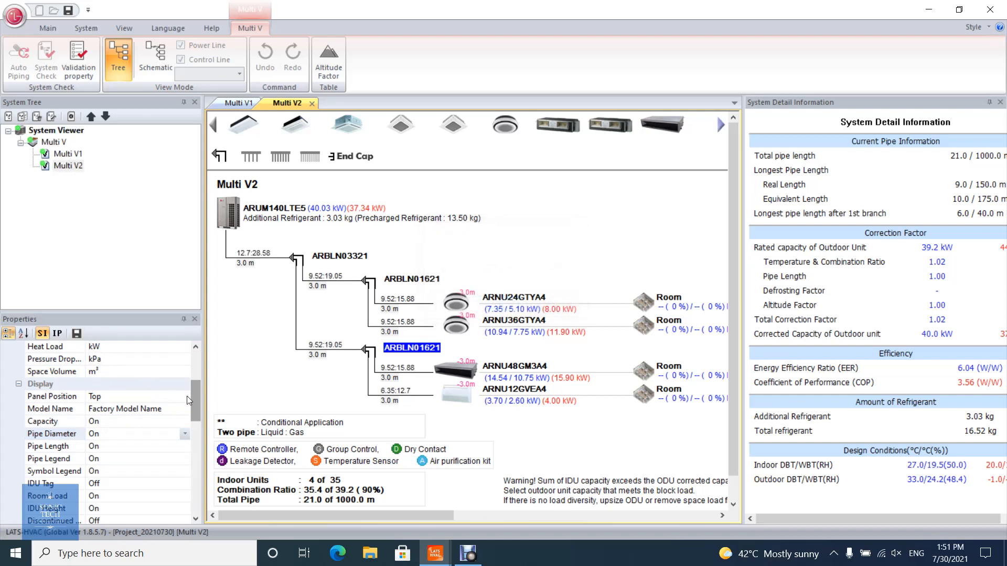
pyautogui.scroll(-3)
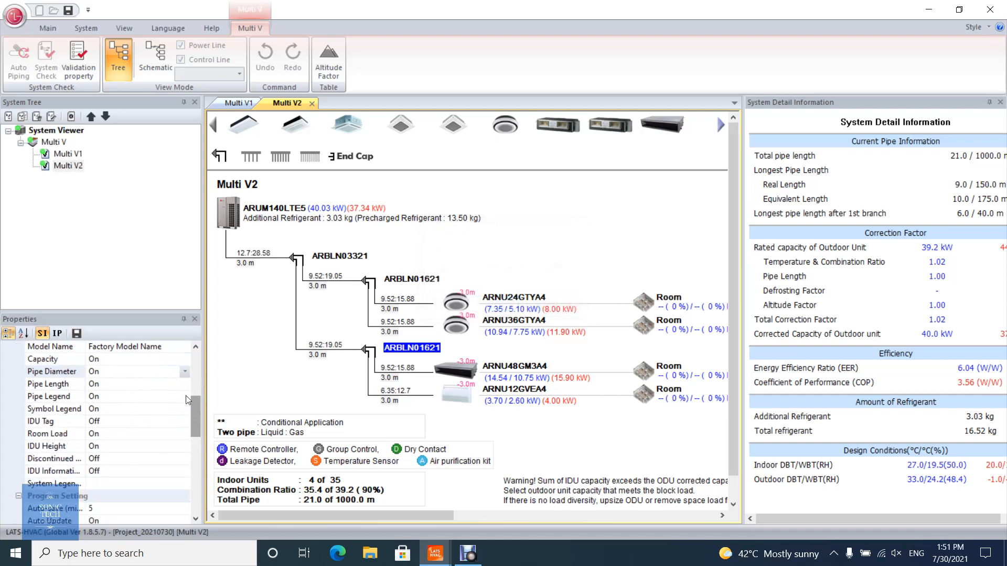
pyautogui.click(185, 384)
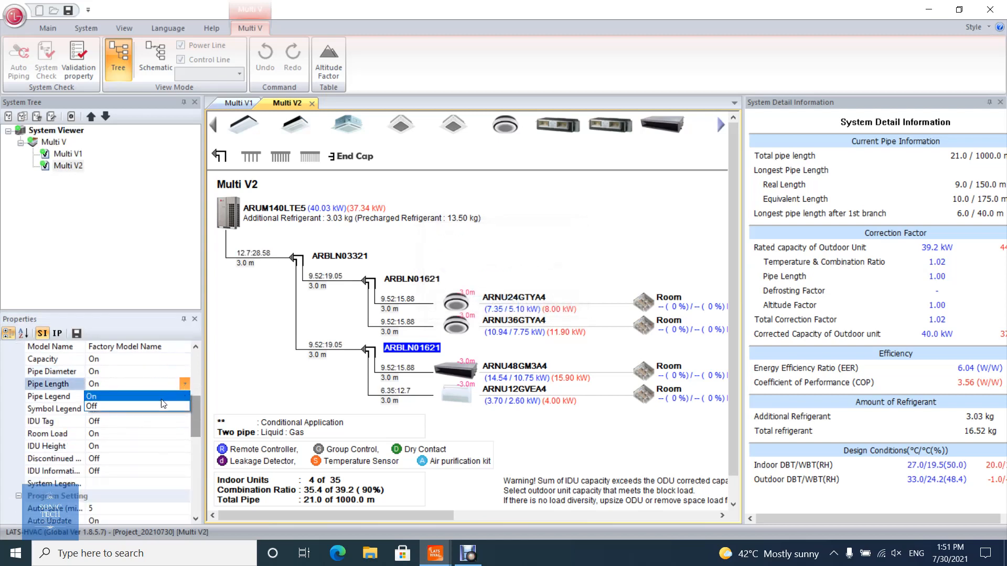
pyautogui.click(94, 407)
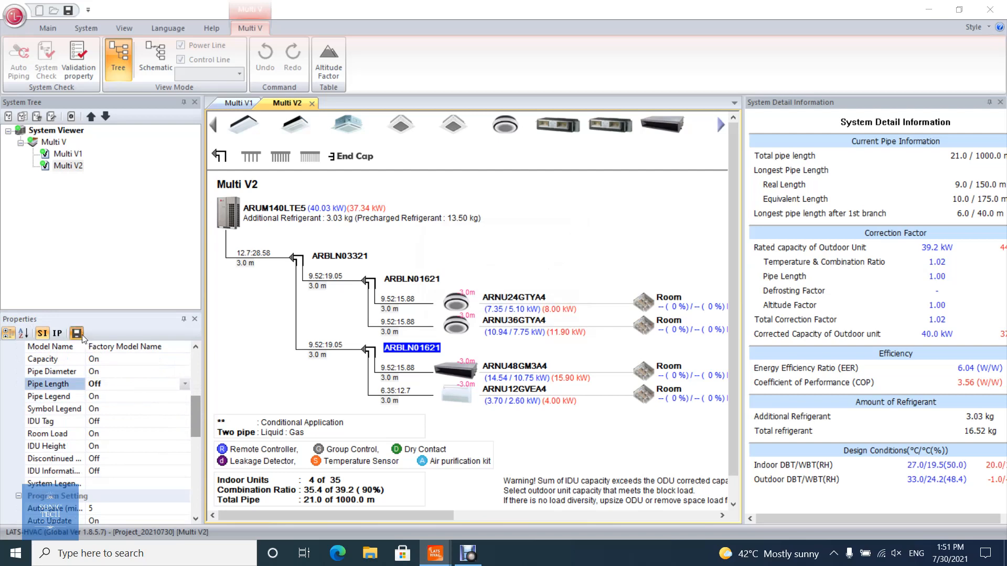
pyautogui.click(76, 333)
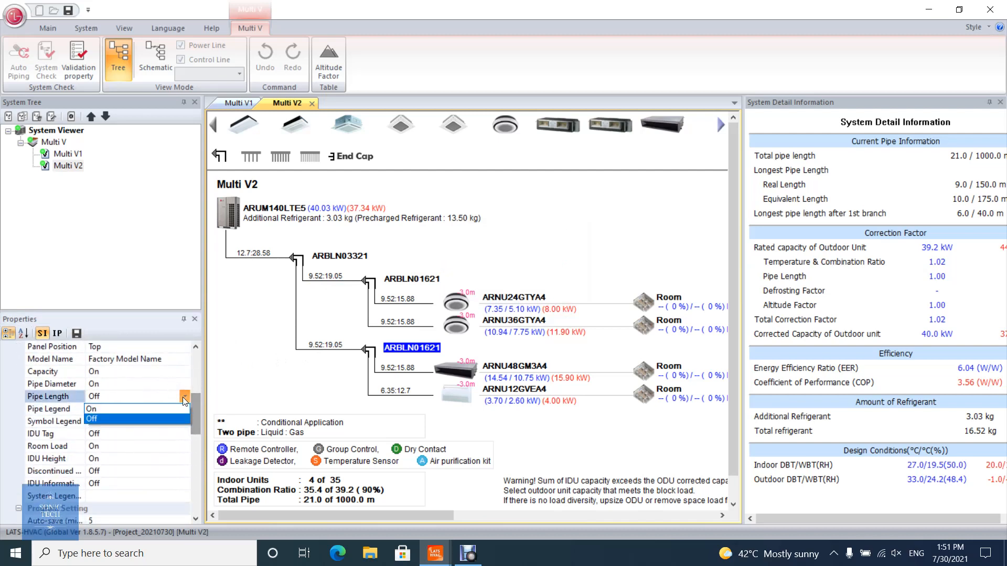
pyautogui.click(115, 409)
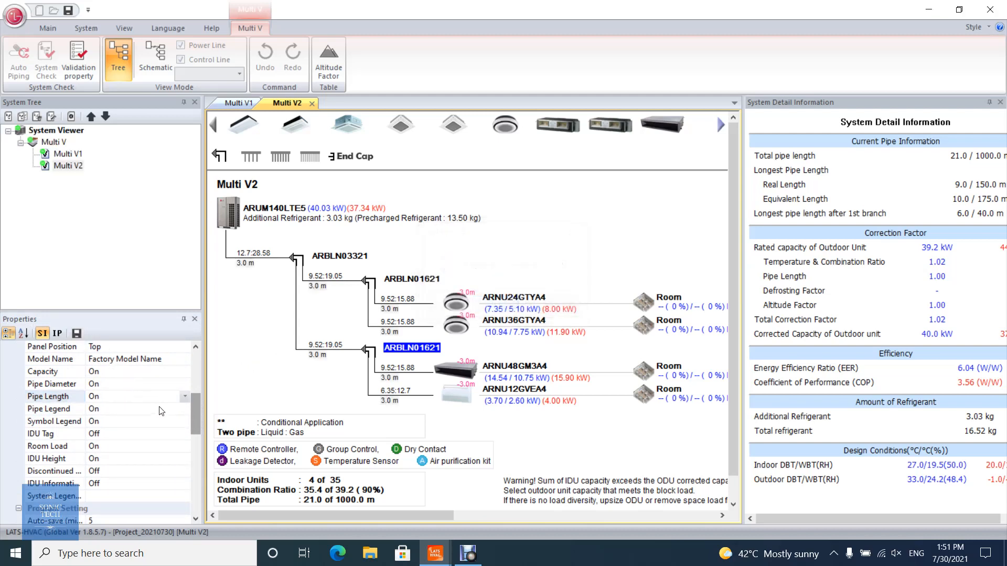
# Turn the IDU Tag display Off so indoor unit numbers leave the diagram.
pyautogui.click(211, 27)
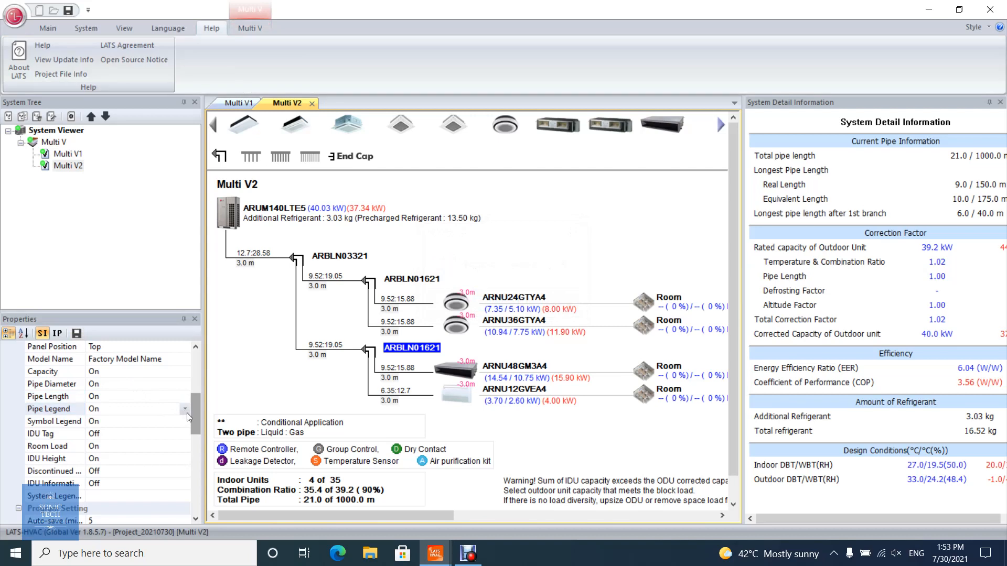
pyautogui.moveTo(123, 424)
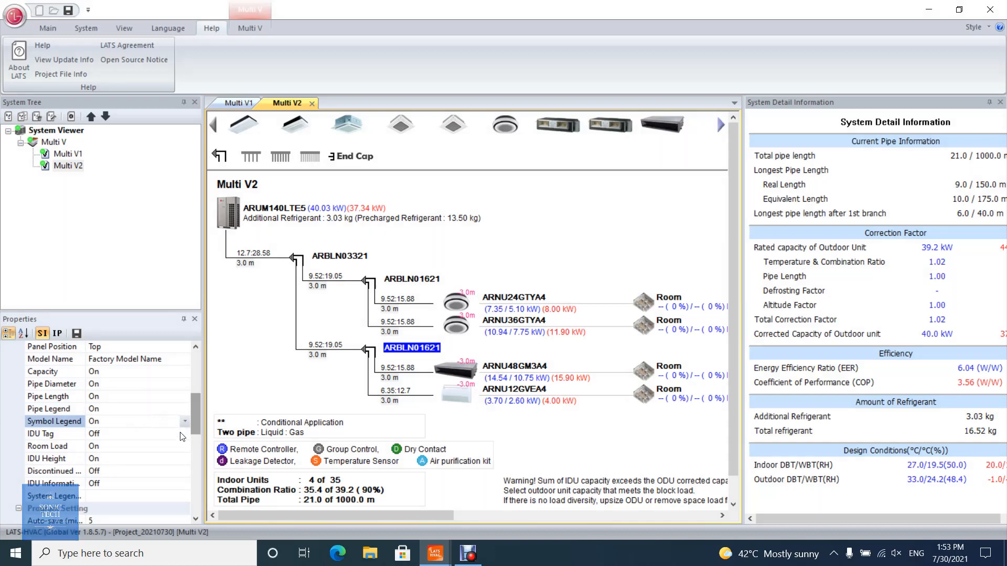
pyautogui.click(185, 433)
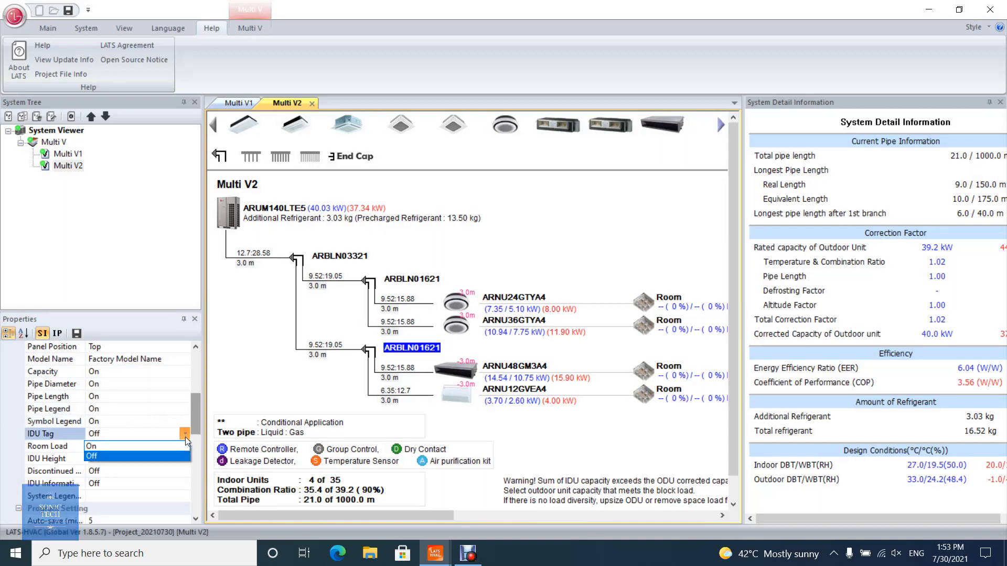
pyautogui.click(116, 446)
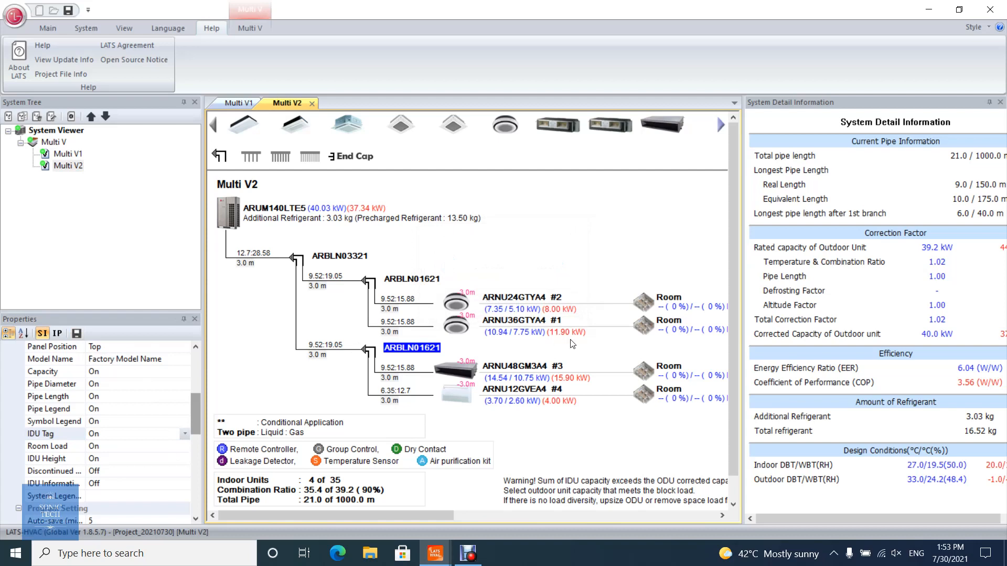
pyautogui.moveTo(542, 377)
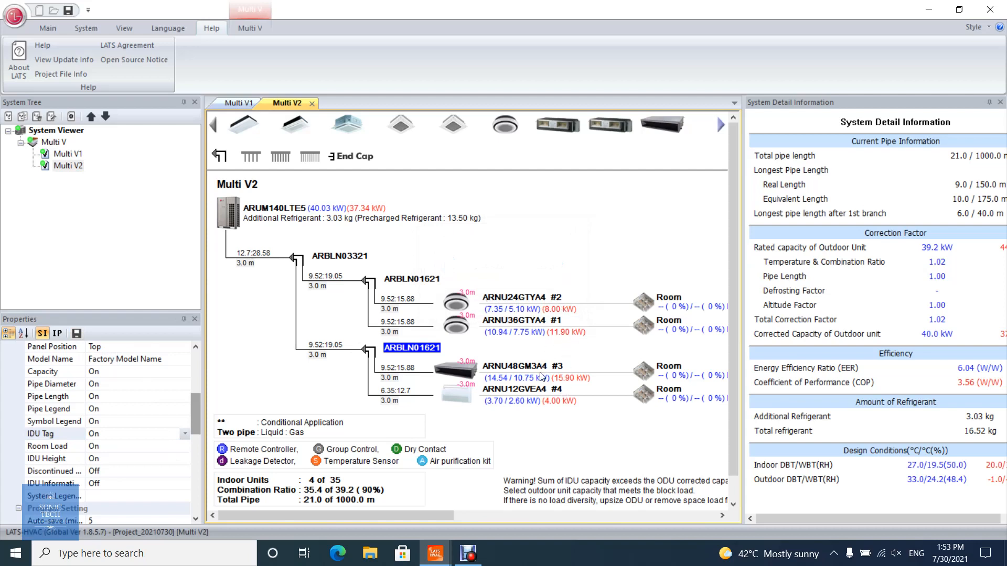
pyautogui.click(184, 433)
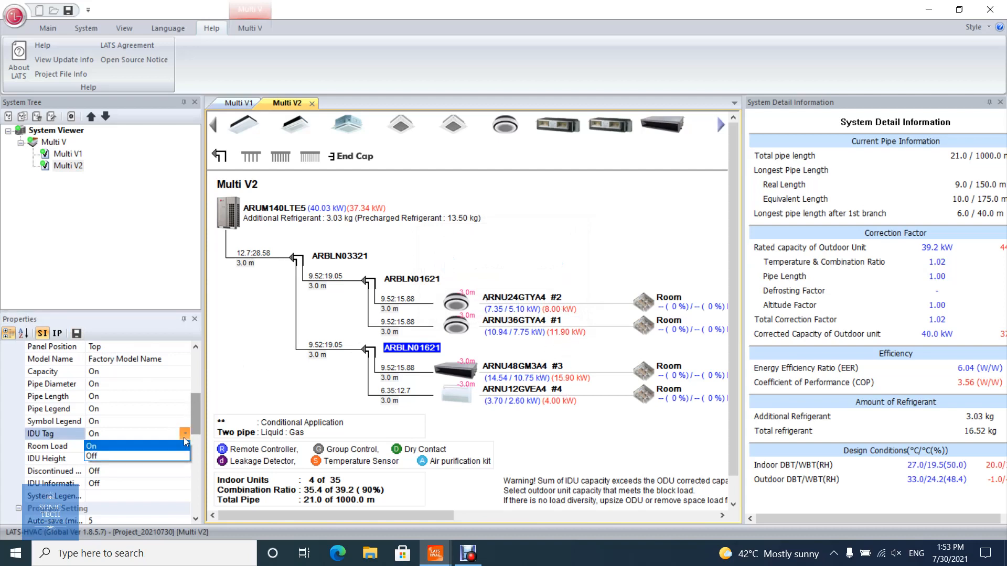
pyautogui.click(93, 458)
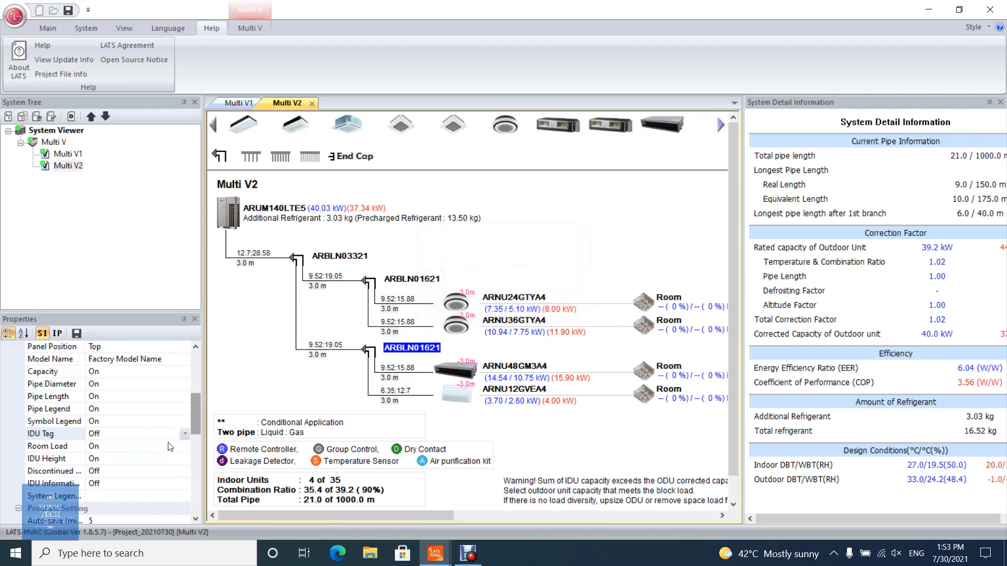
# Turn Room Load display Off and save the changed display settings.
pyautogui.click(185, 445)
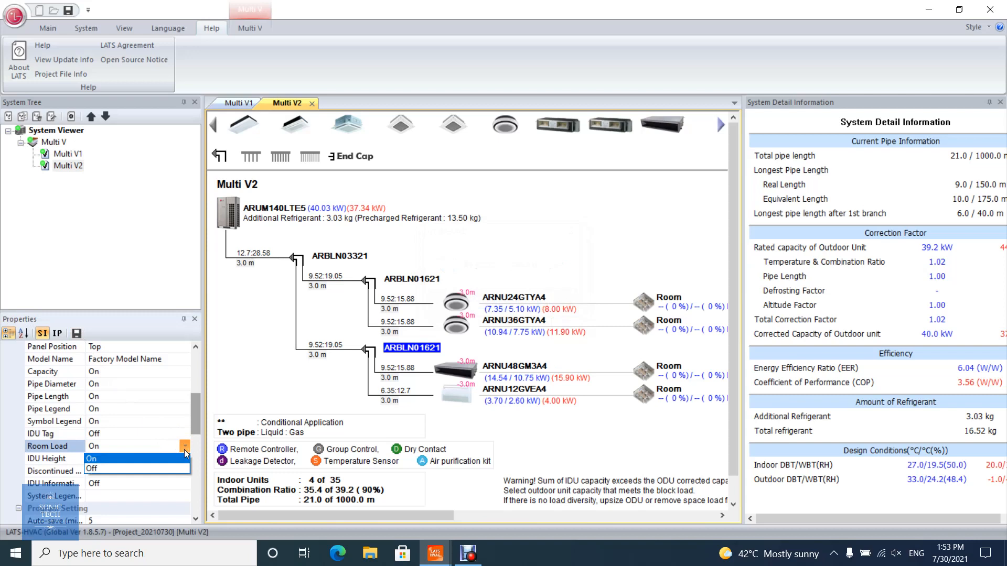
pyautogui.click(92, 470)
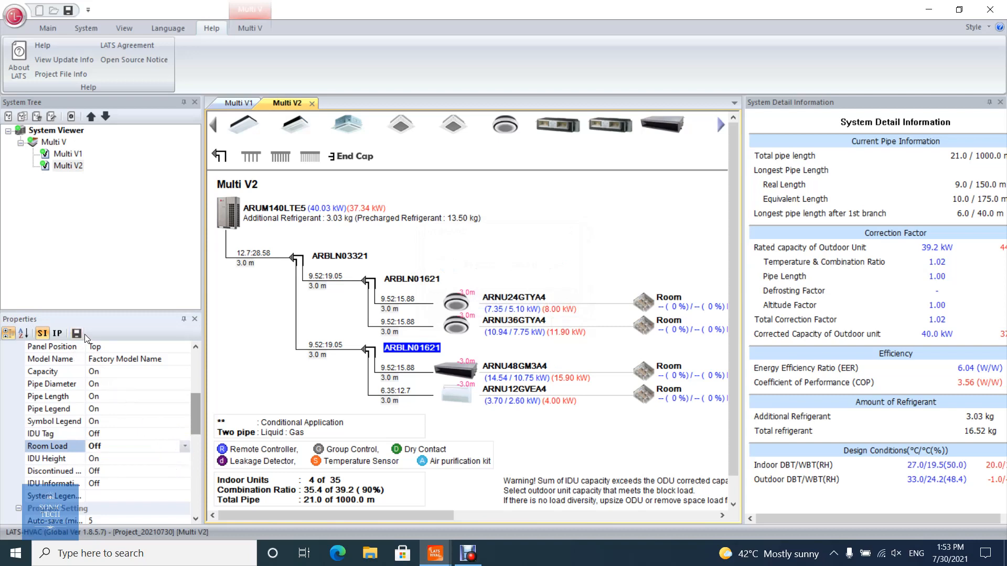
pyautogui.click(76, 332)
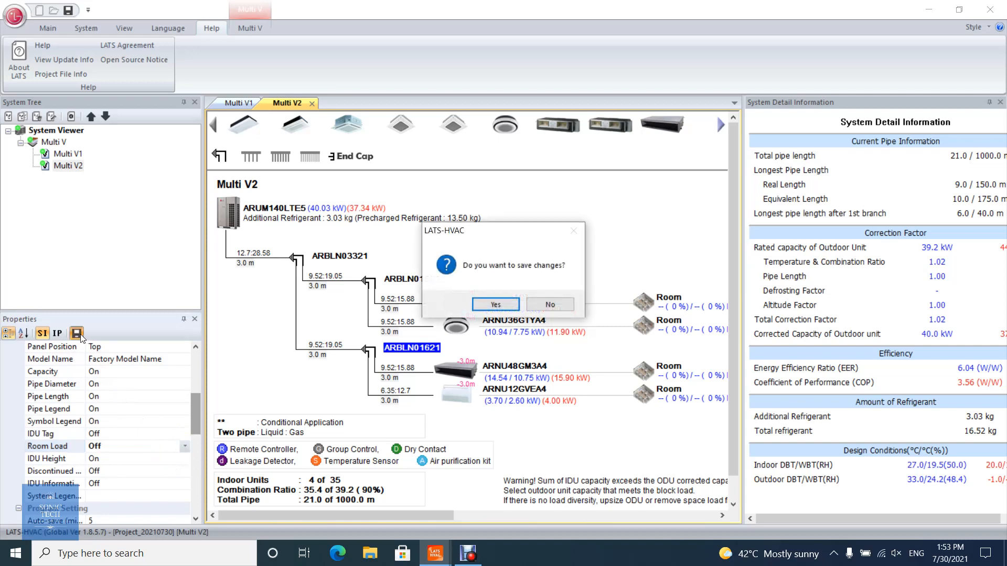
pyautogui.click(549, 304)
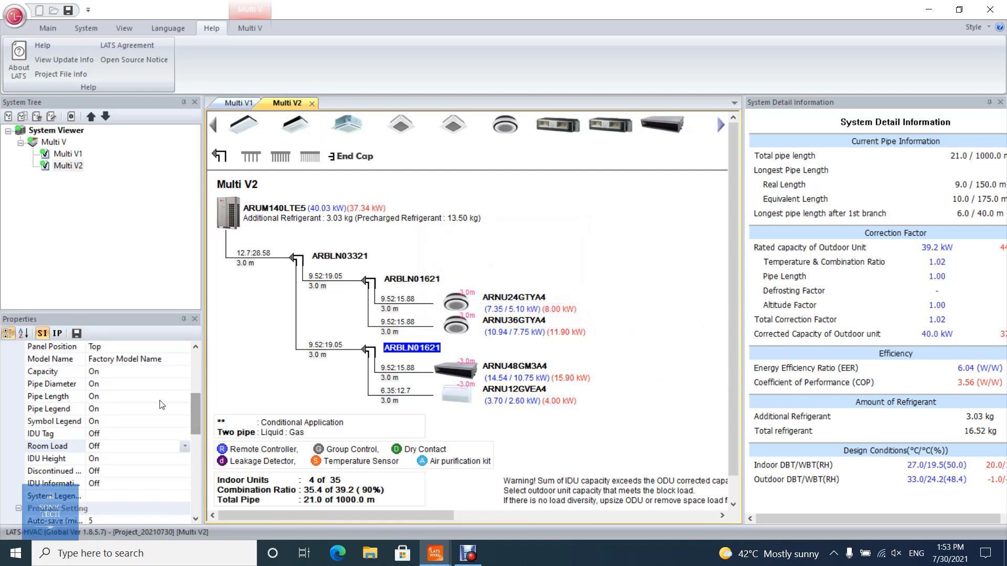
pyautogui.moveTo(172, 490)
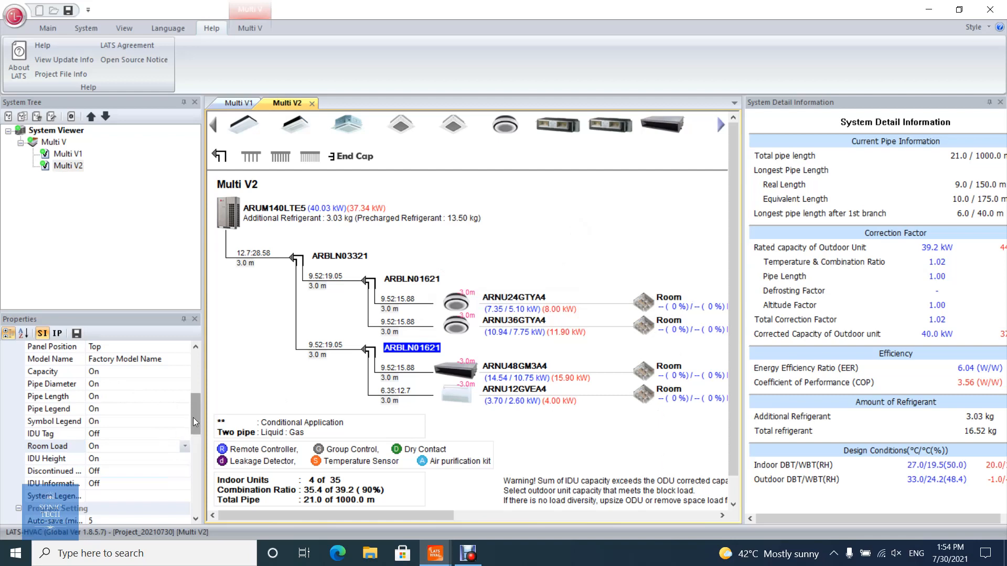
pyautogui.scroll(-3)
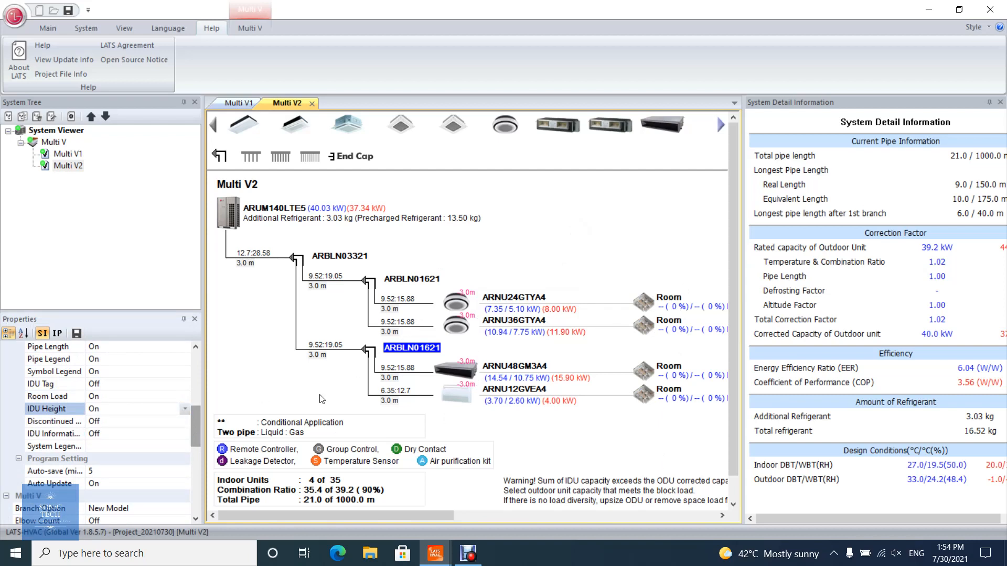
pyautogui.click(184, 409)
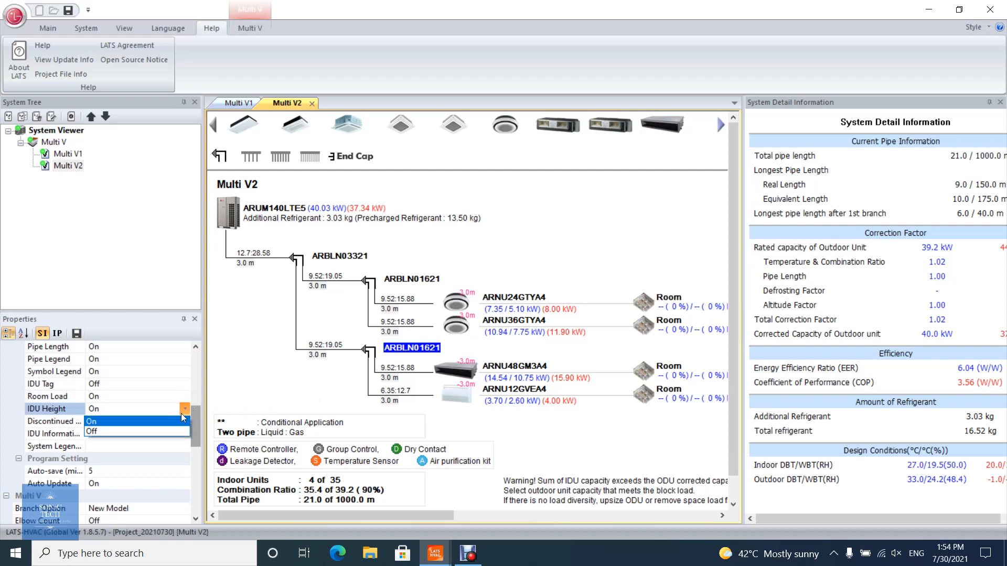
pyautogui.click(92, 422)
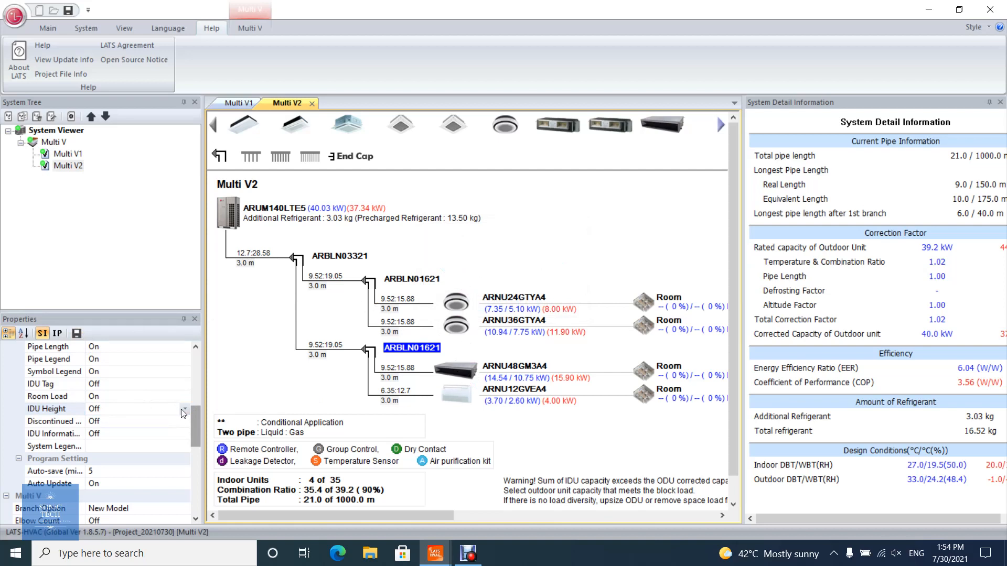
pyautogui.click(94, 409)
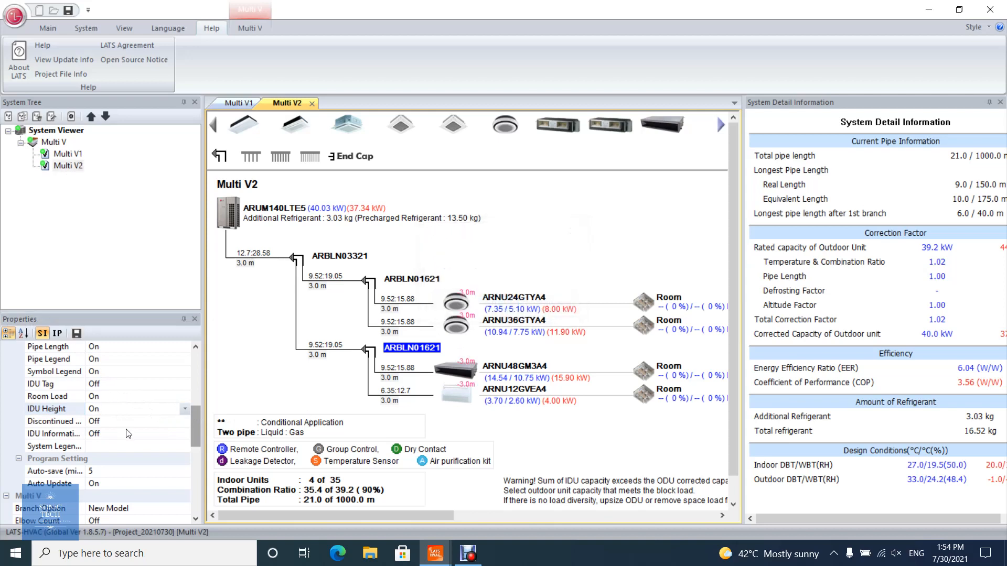
pyautogui.moveTo(159, 426)
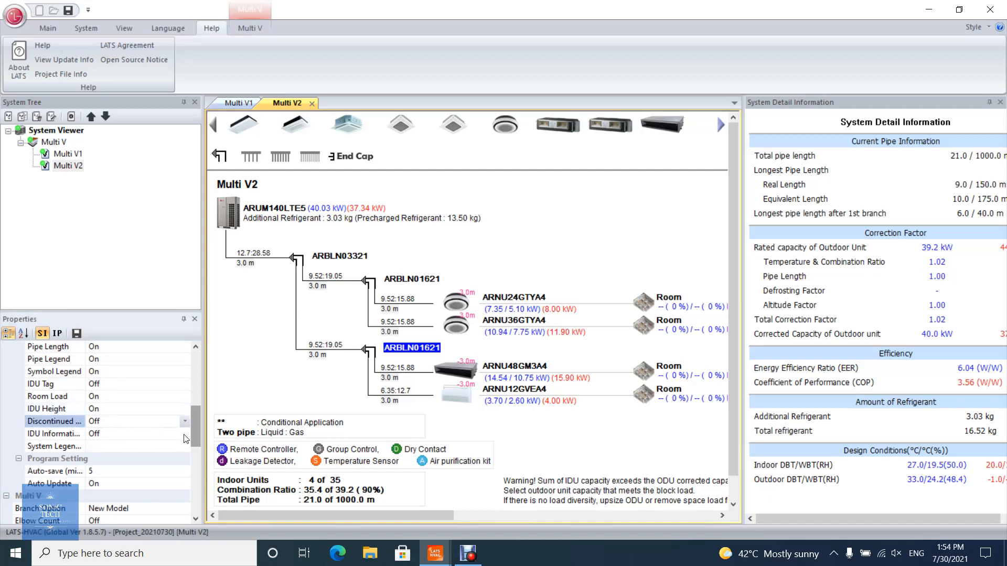
pyautogui.click(184, 433)
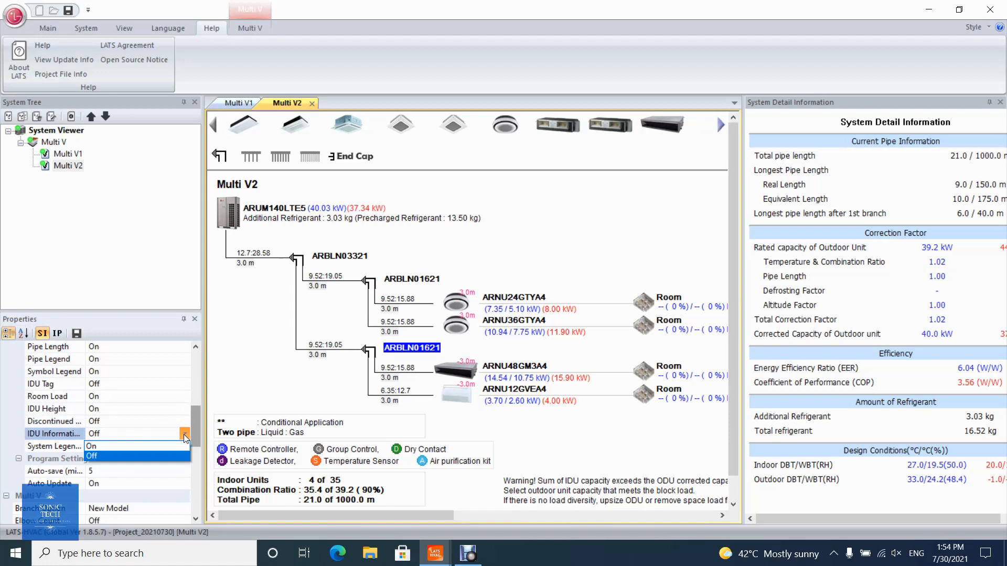
pyautogui.click(94, 456)
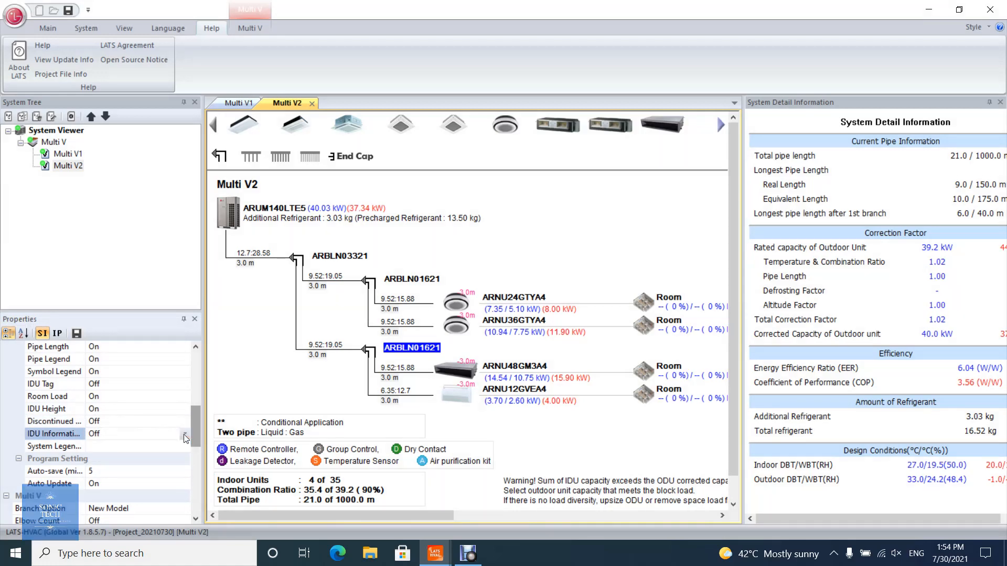
pyautogui.click(184, 447)
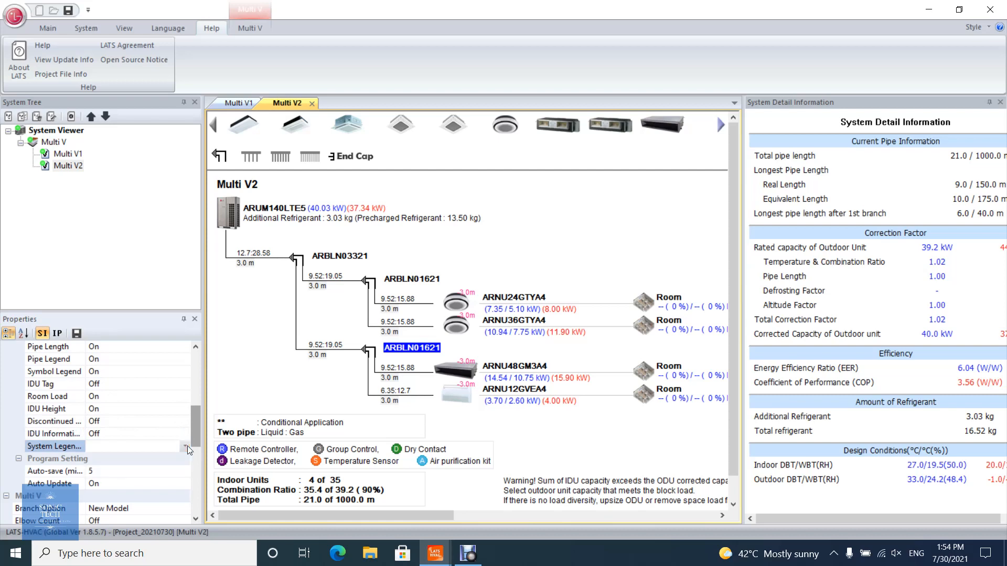
pyautogui.scroll(-3)
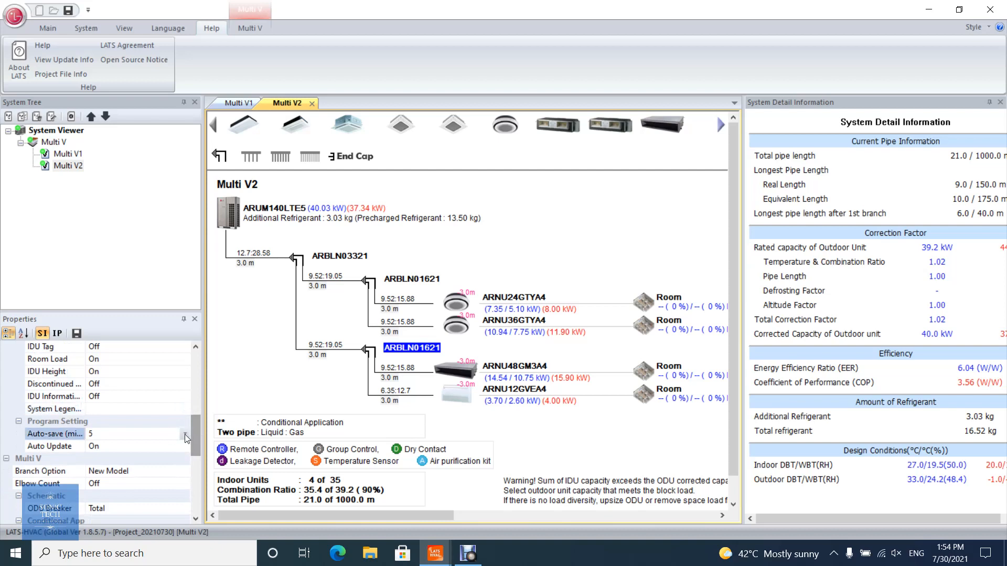
pyautogui.moveTo(184, 444)
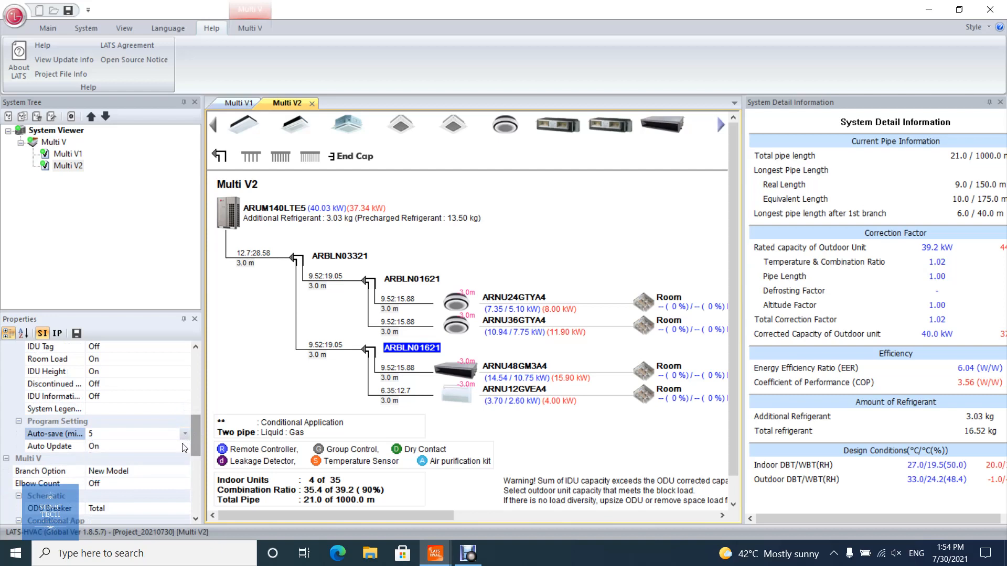
pyautogui.click(185, 446)
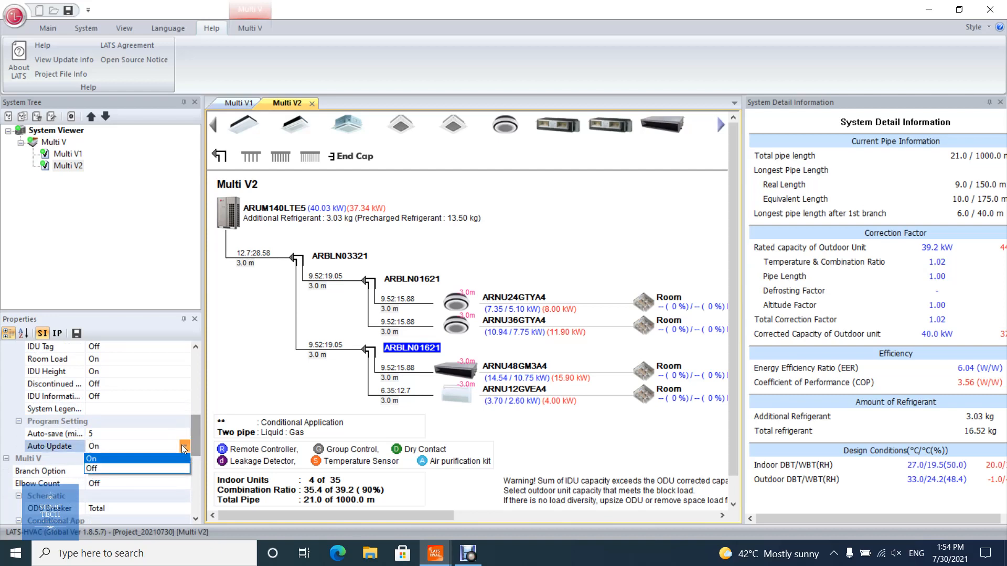
pyautogui.scroll(-3)
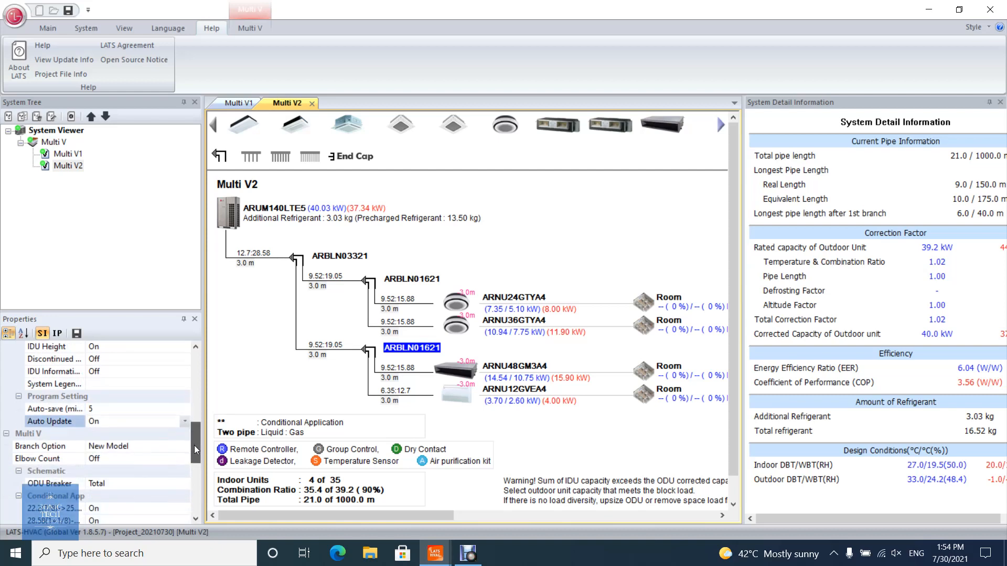
pyautogui.scroll(-3)
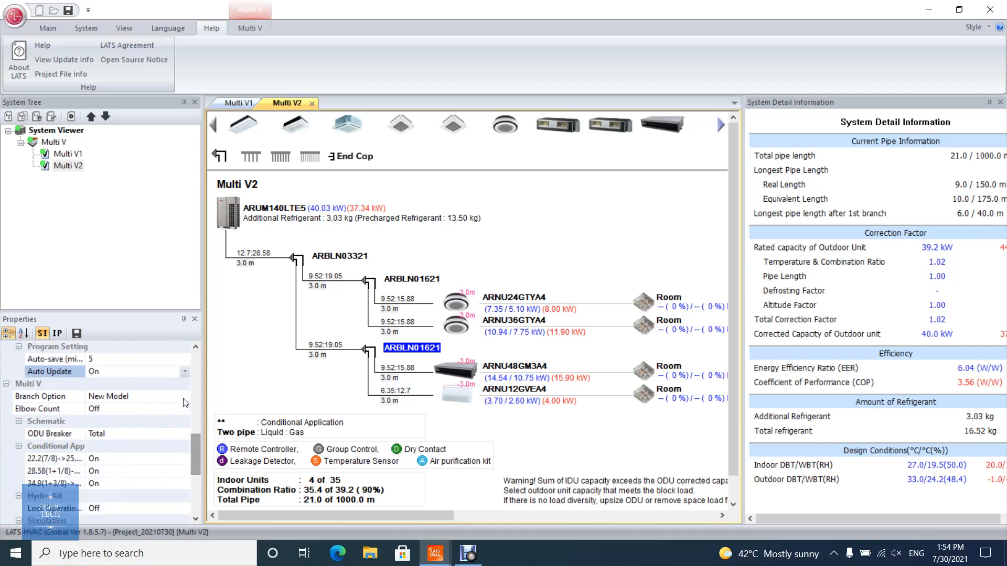
pyautogui.click(185, 397)
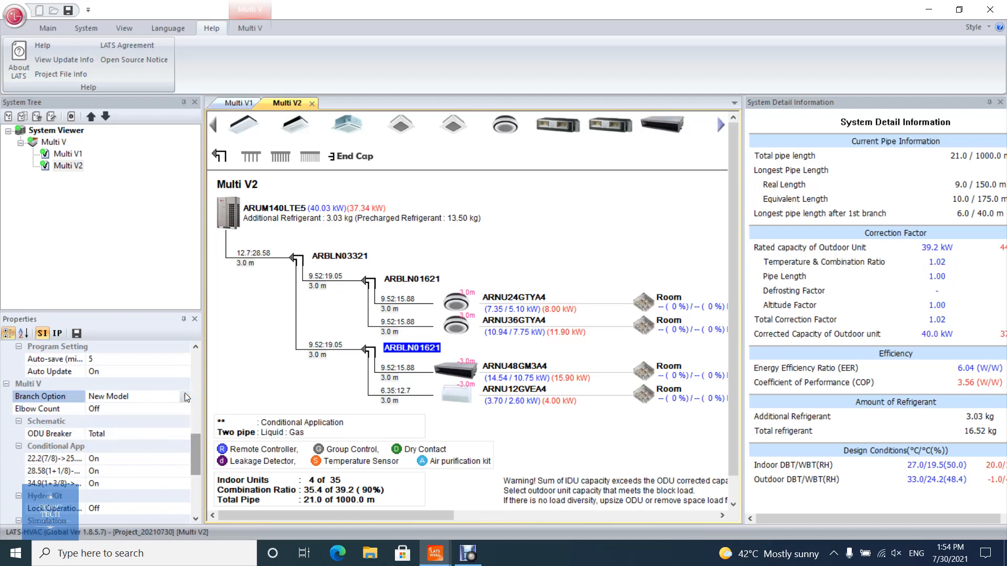
pyautogui.click(184, 408)
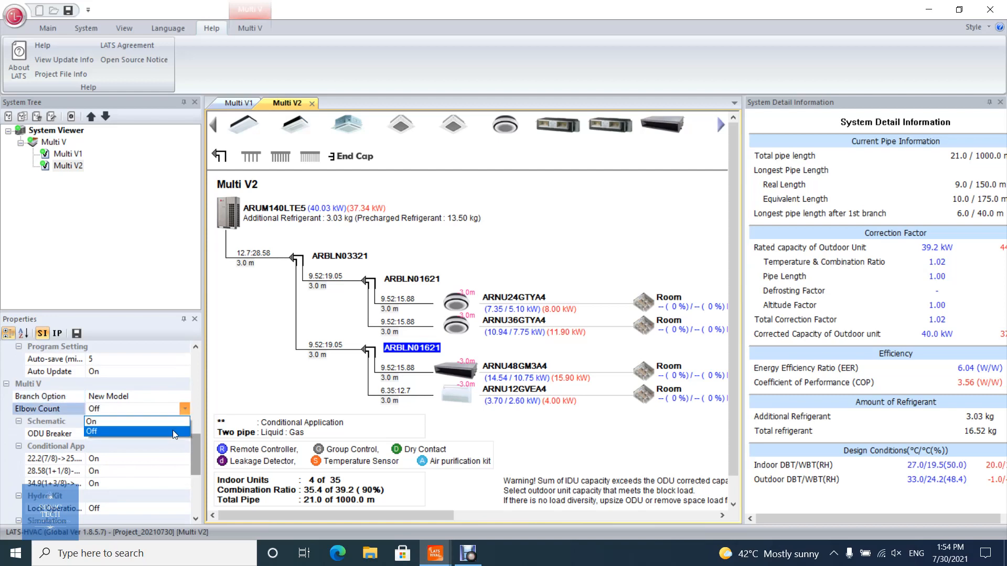
pyautogui.click(115, 433)
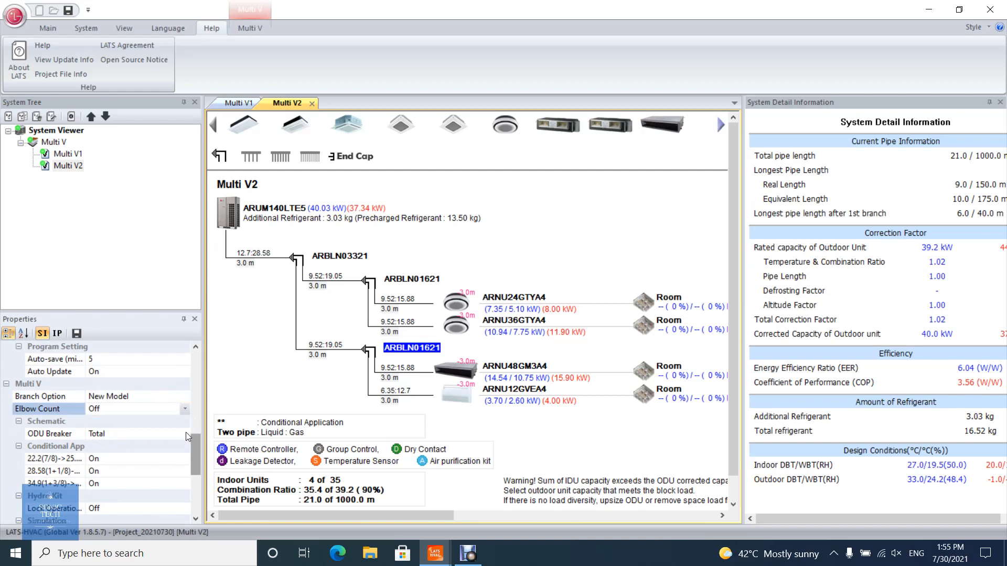
pyautogui.click(184, 433)
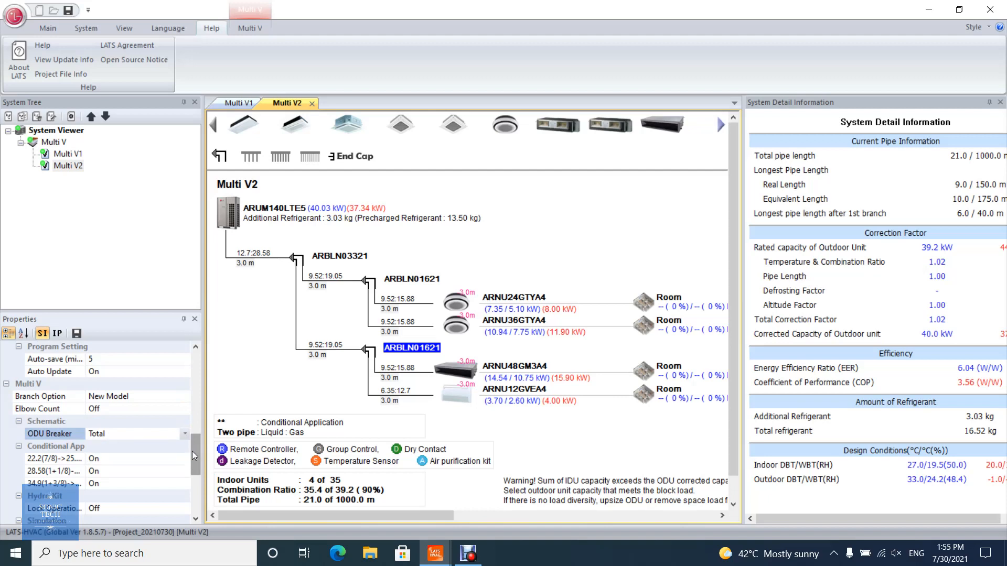
# Review the Simulation options: Diversity On, FAU Capacity Off, Altitude Factor Off.
pyautogui.scroll(-3)
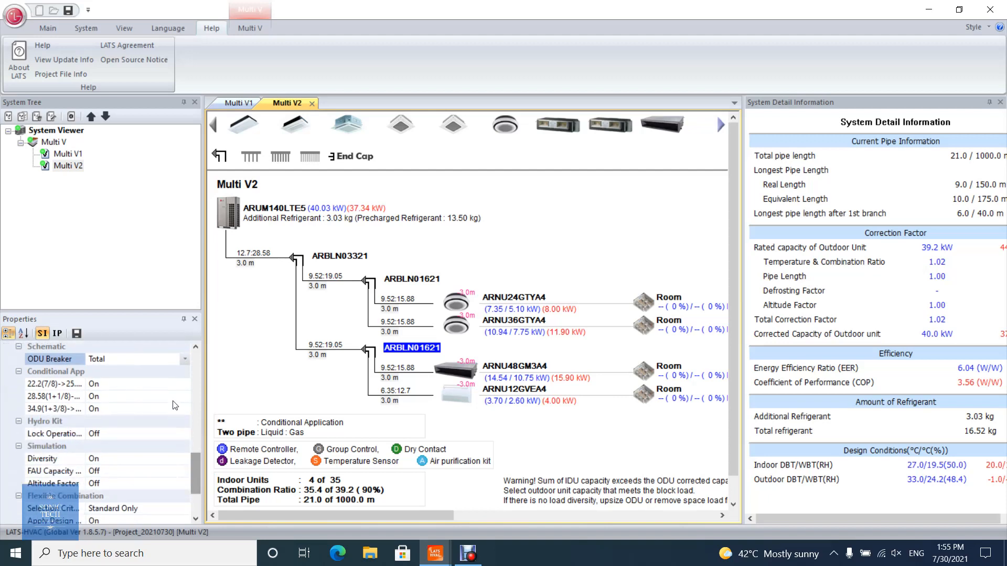
pyautogui.moveTo(163, 385)
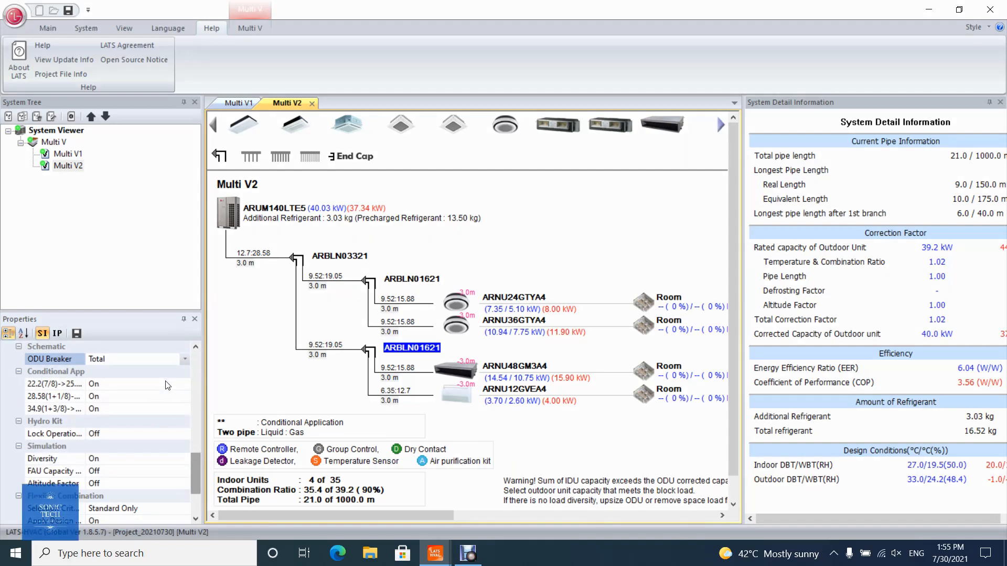
pyautogui.moveTo(159, 410)
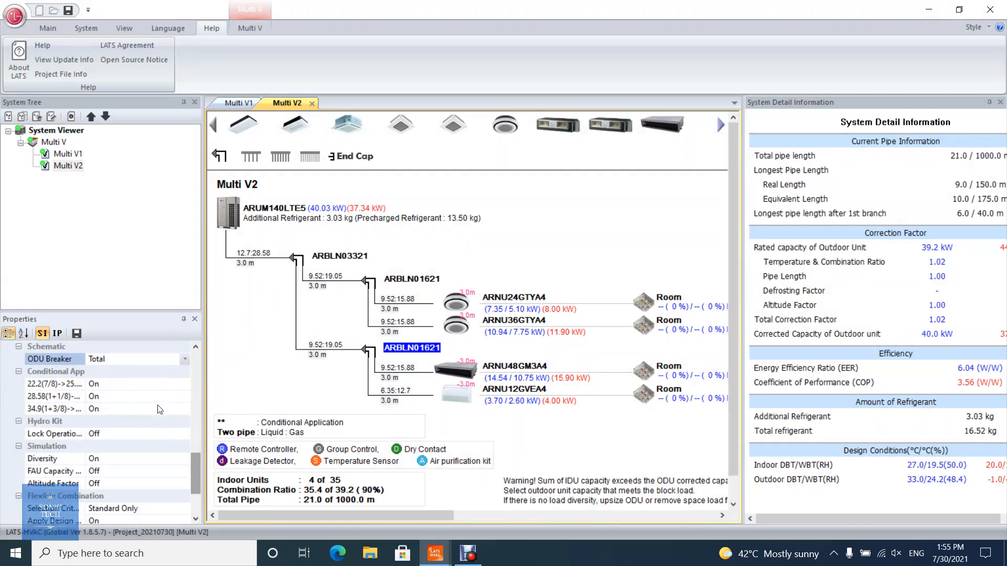
pyautogui.moveTo(184, 437)
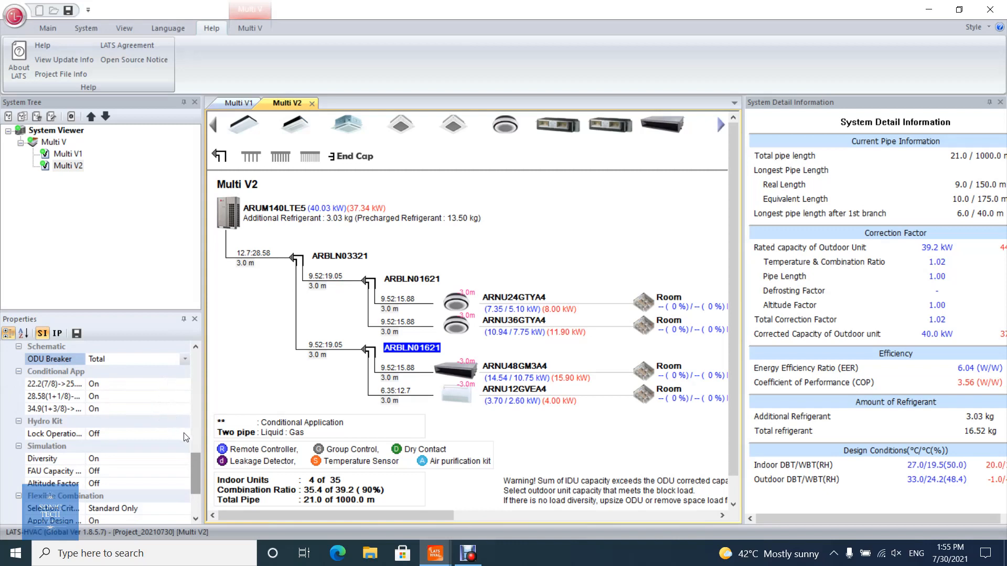
pyautogui.click(185, 433)
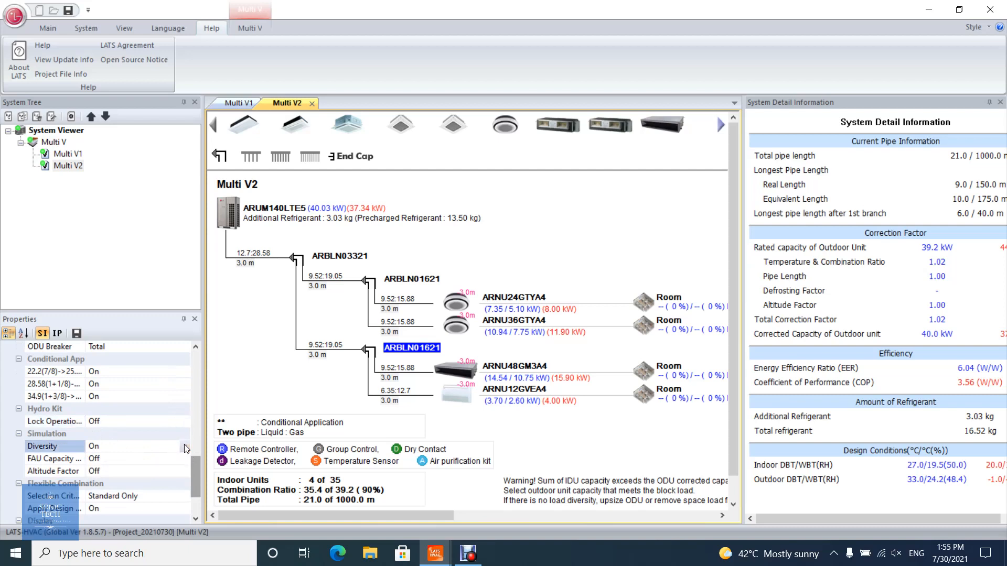
pyautogui.click(184, 458)
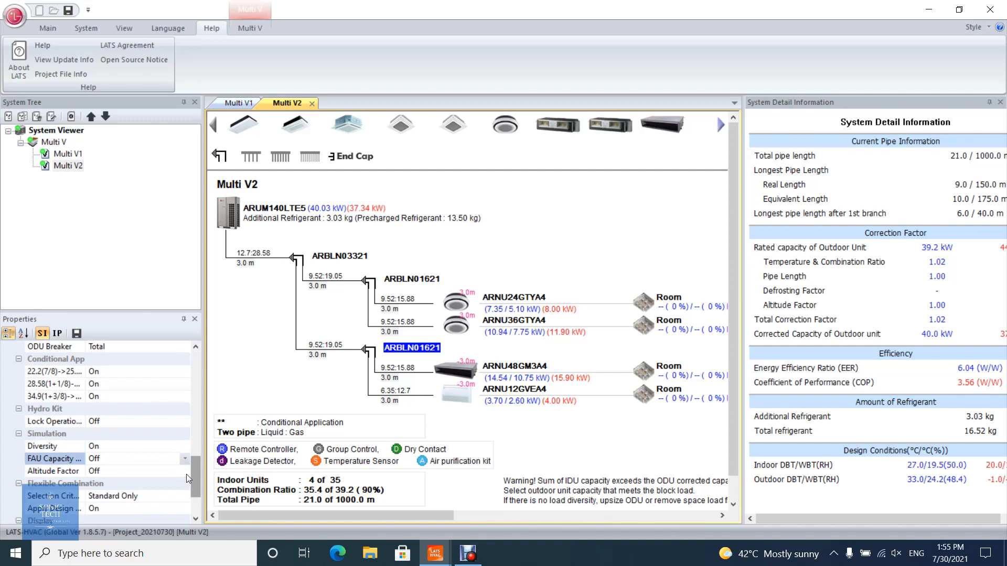
pyautogui.click(184, 471)
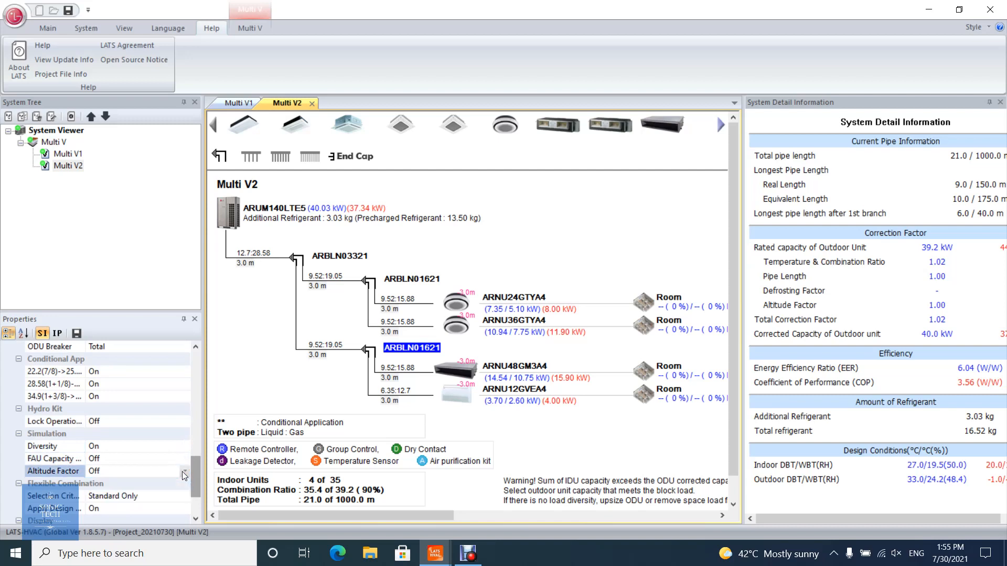
pyautogui.scroll(-3)
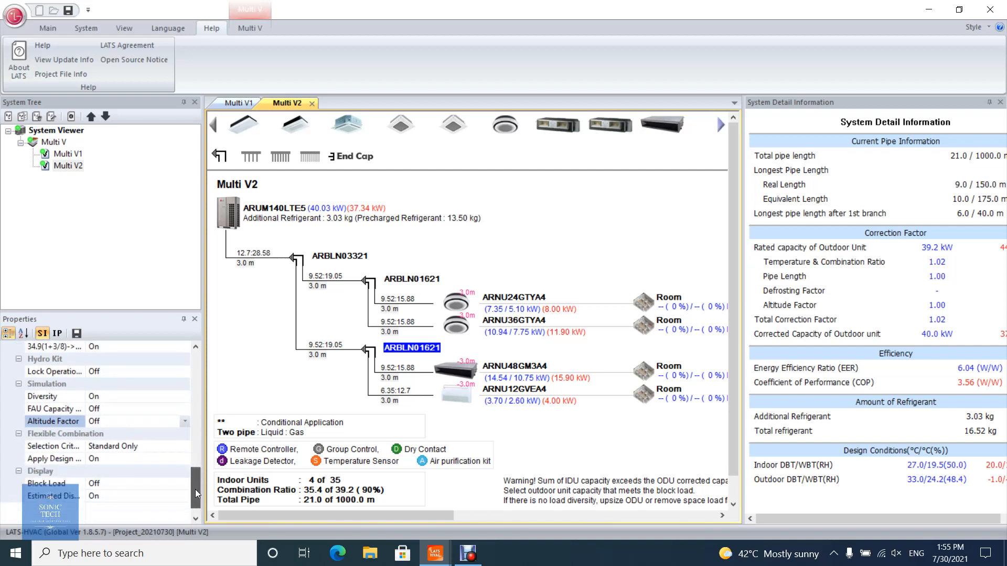
# Keep Selection Criteria on Standard Only, Apply Design On, and review the Block Load Off option.
pyautogui.scroll(3)
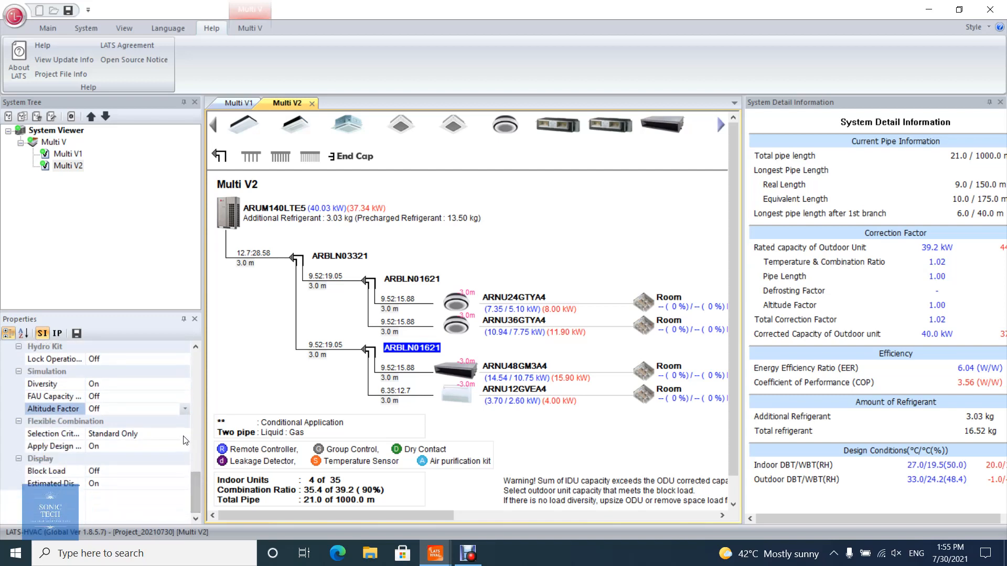
pyautogui.click(185, 433)
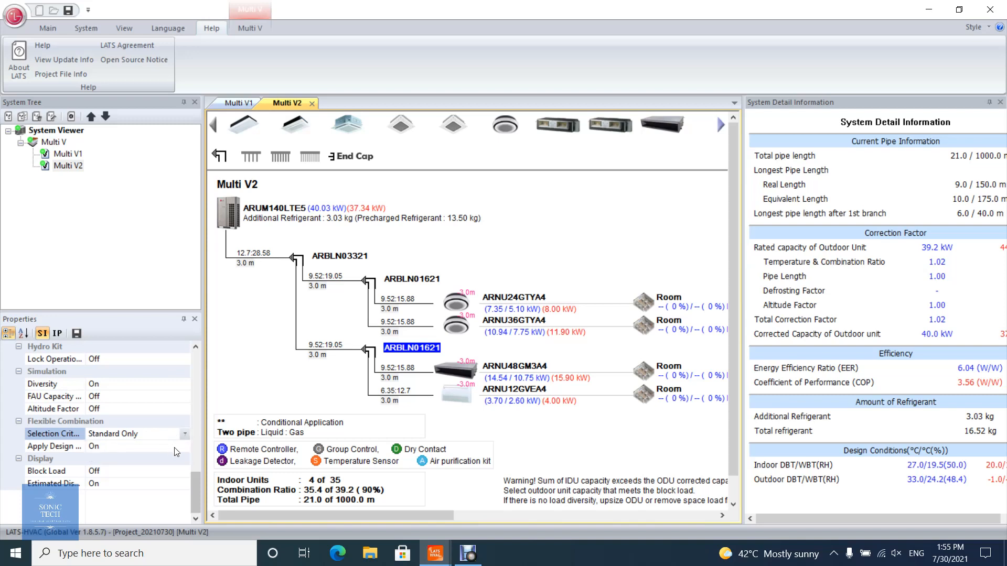
pyautogui.click(184, 447)
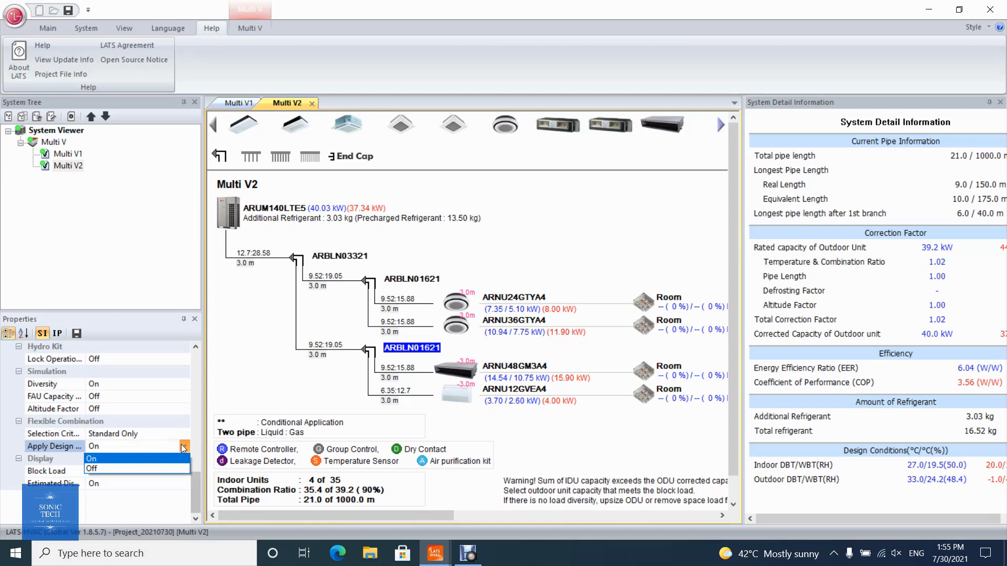
pyautogui.click(92, 459)
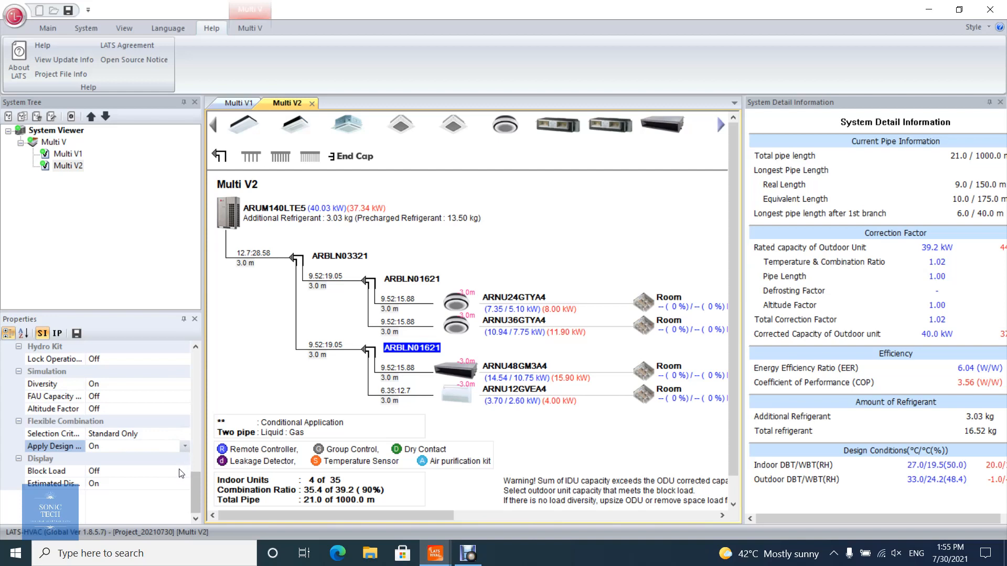
pyautogui.click(184, 471)
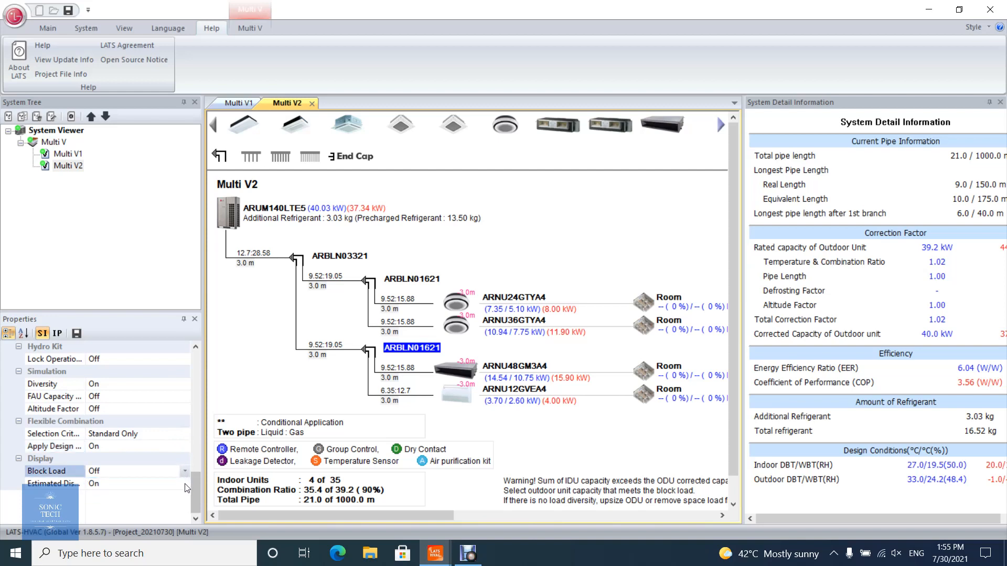
pyautogui.click(185, 483)
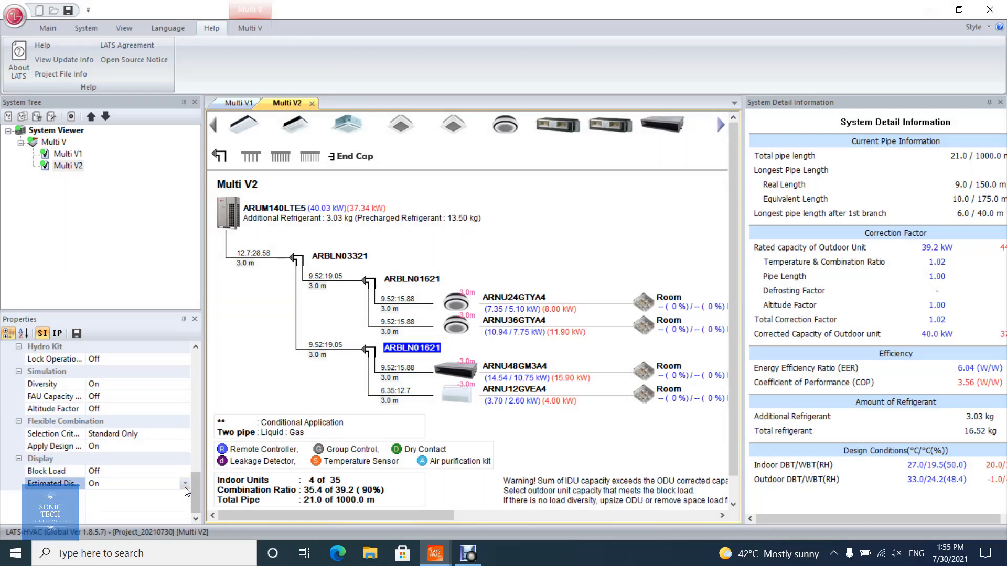
pyautogui.moveTo(153, 255)
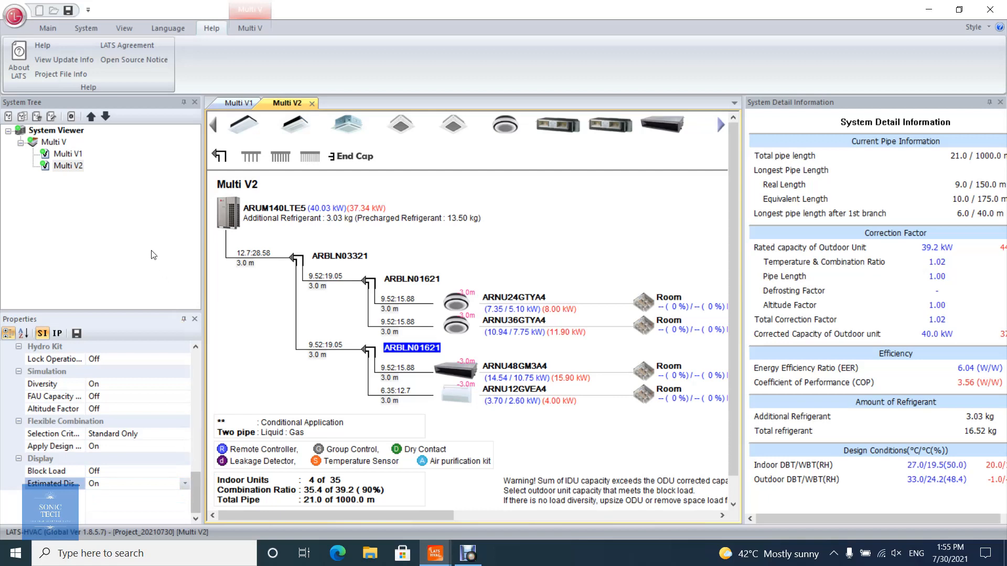
pyautogui.moveTo(47, 101)
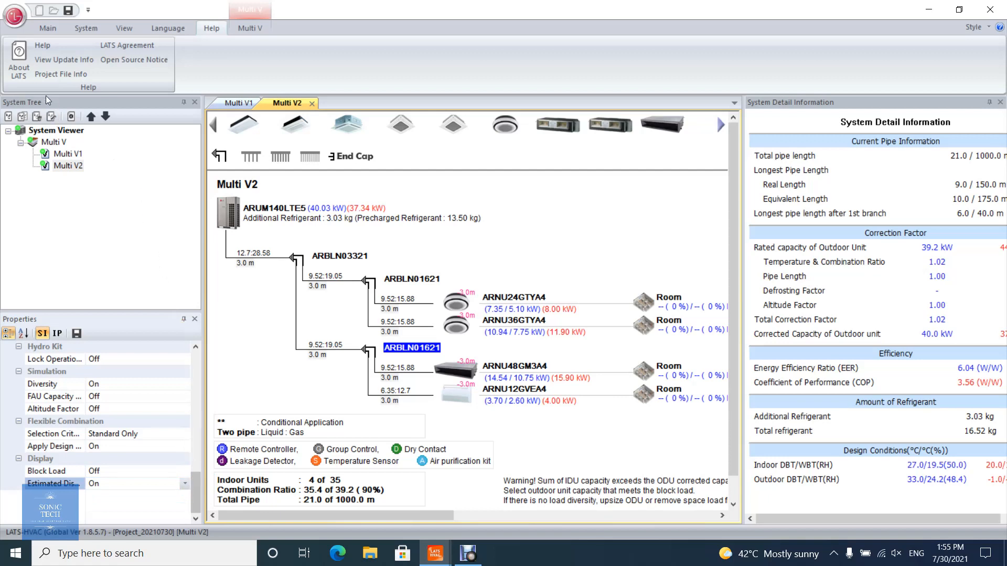
pyautogui.moveTo(36, 175)
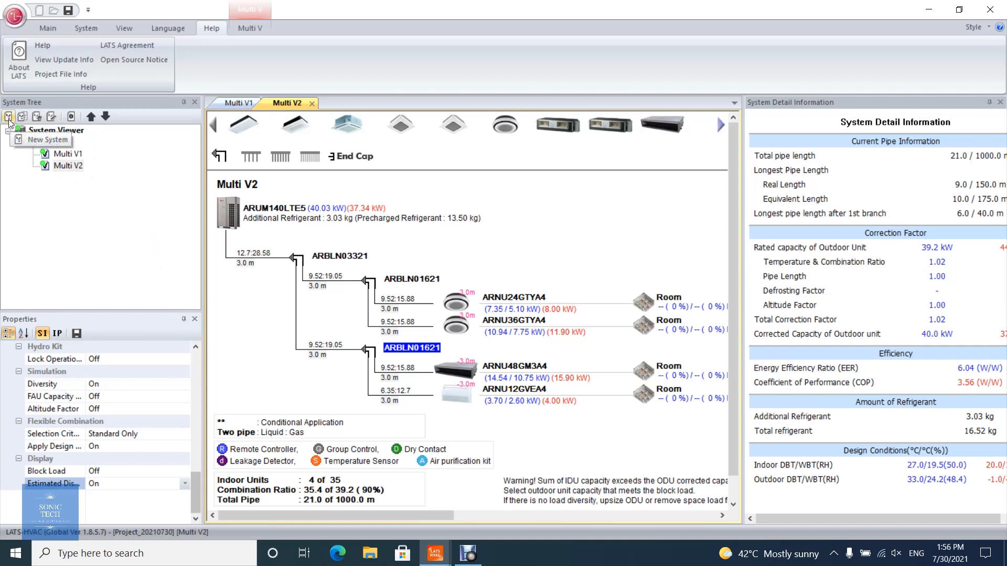
# Cancel a New System, copy Multi V2 into Multi V3, then delete the copy.
pyautogui.click(10, 117)
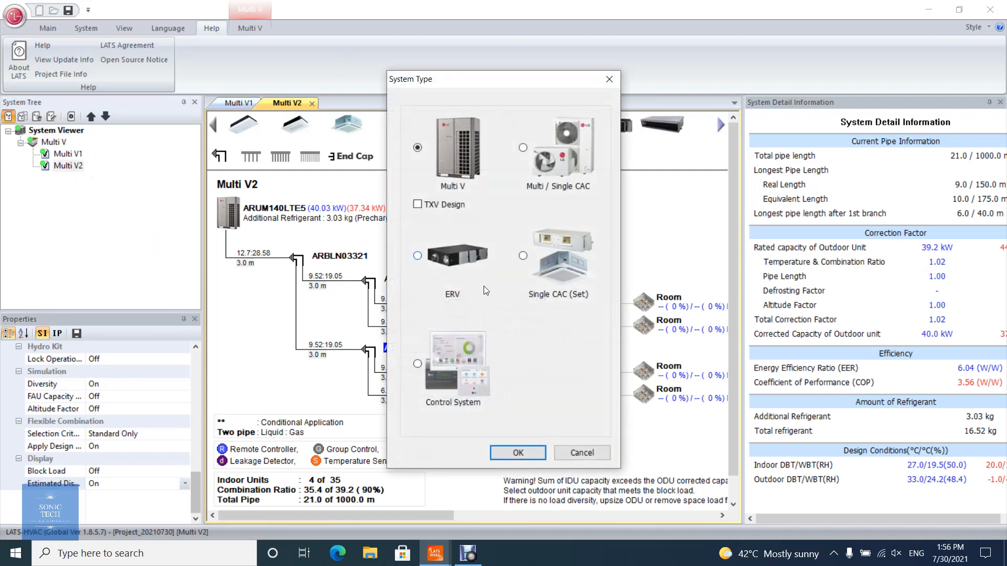
pyautogui.click(517, 453)
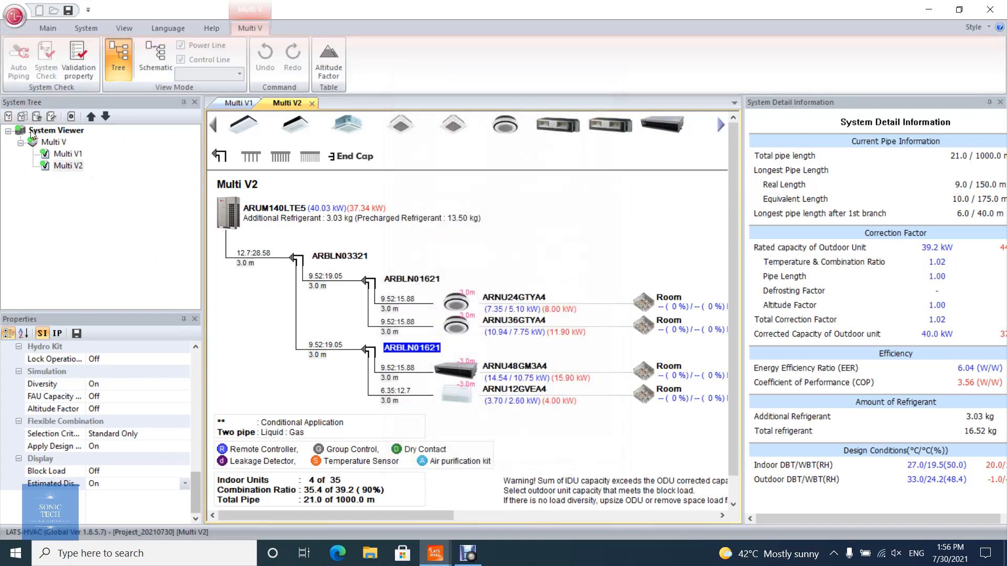
pyautogui.moveTo(22, 116)
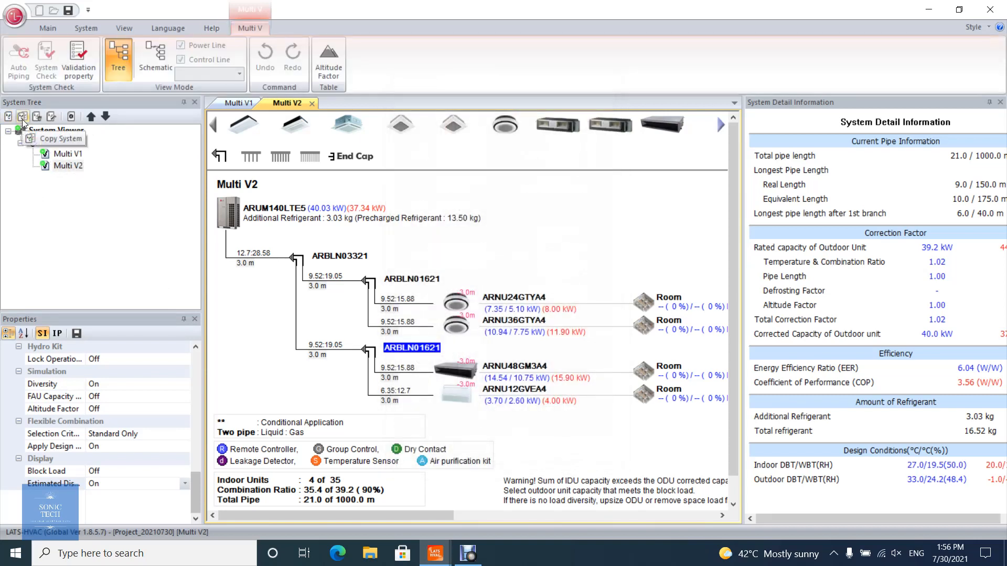
pyautogui.click(62, 139)
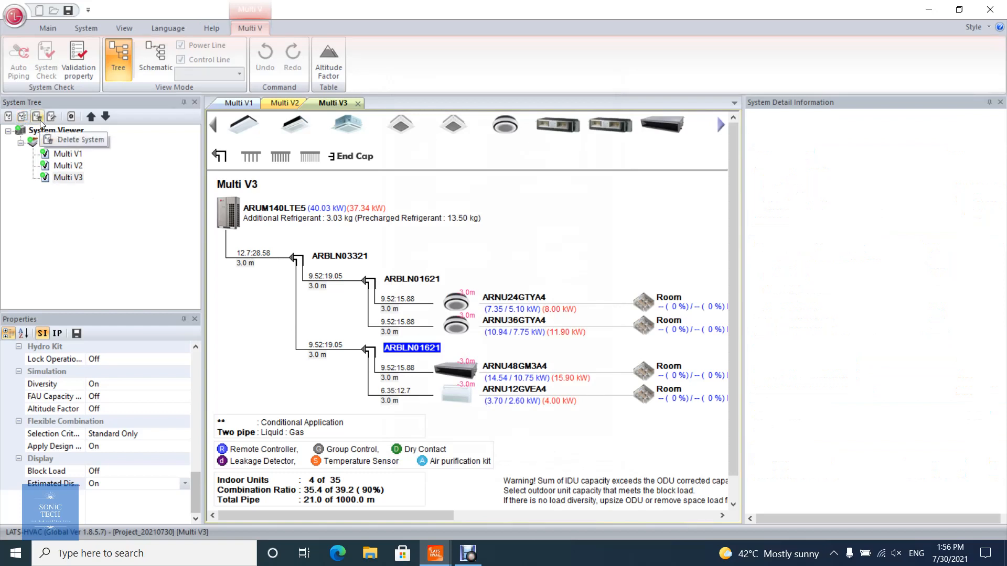
pyautogui.click(73, 139)
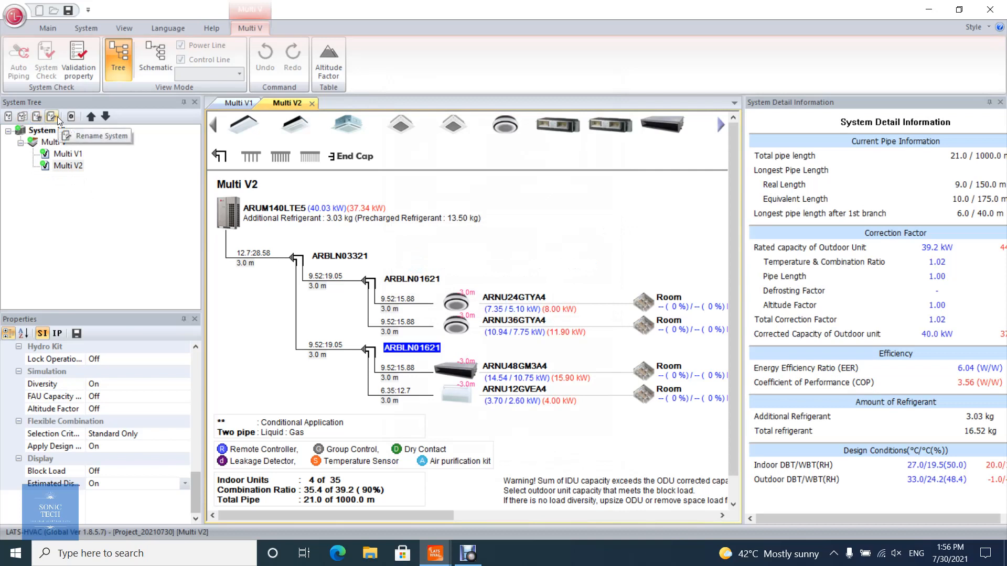
# Open Rename System for Multi V2 and cancel without changes.
pyautogui.click(51, 117)
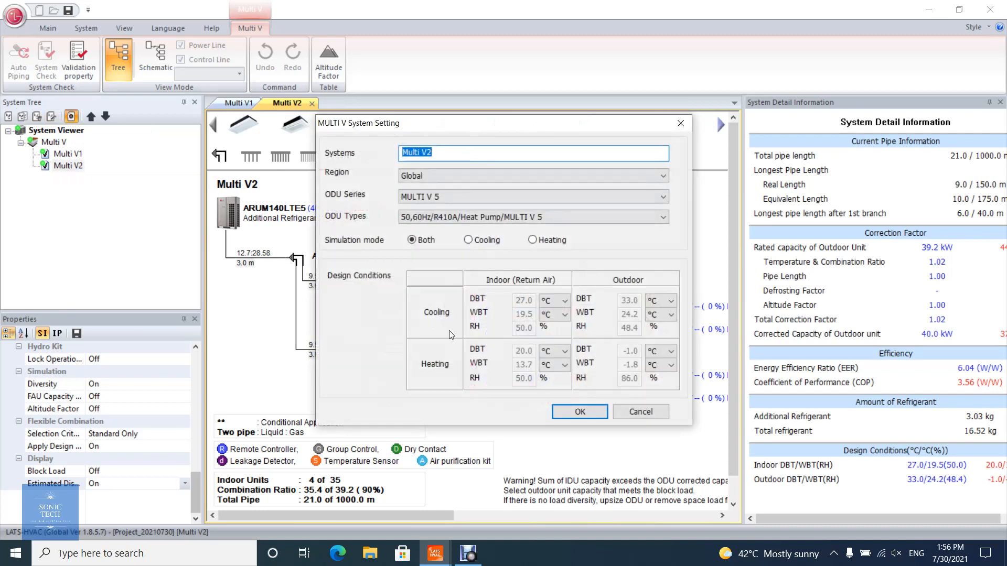
pyautogui.click(578, 411)
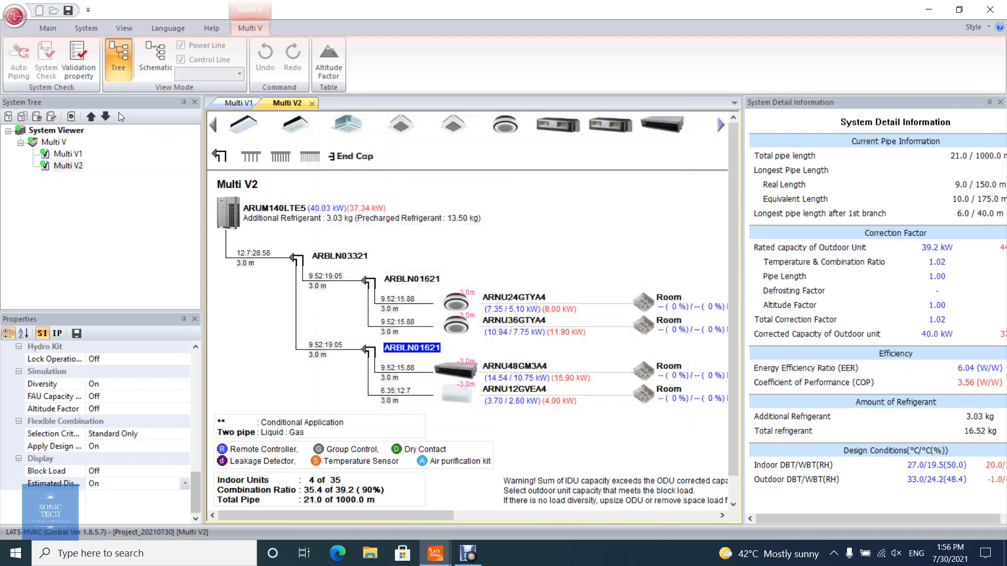
pyautogui.moveTo(87, 116)
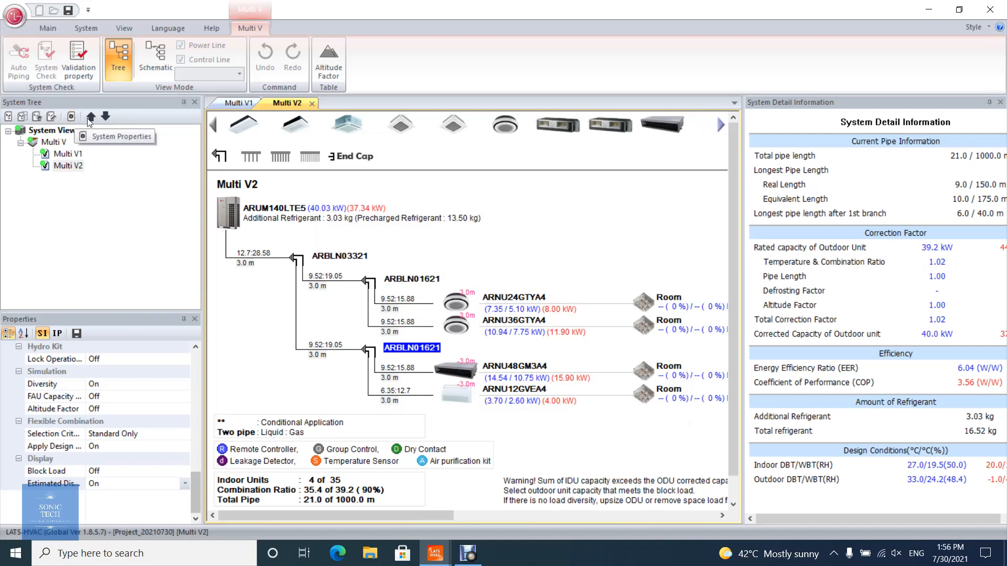
pyautogui.click(91, 117)
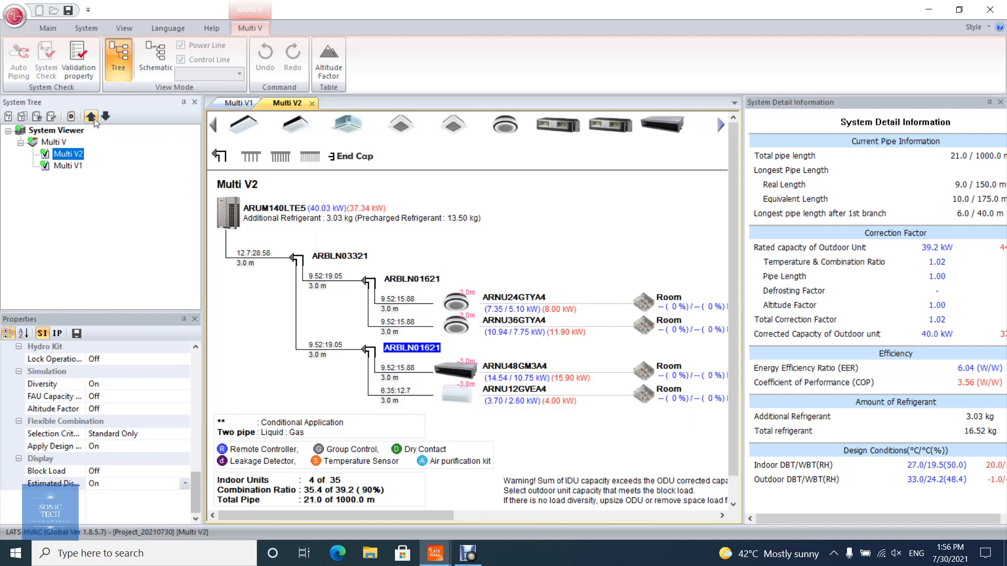
pyautogui.click(91, 117)
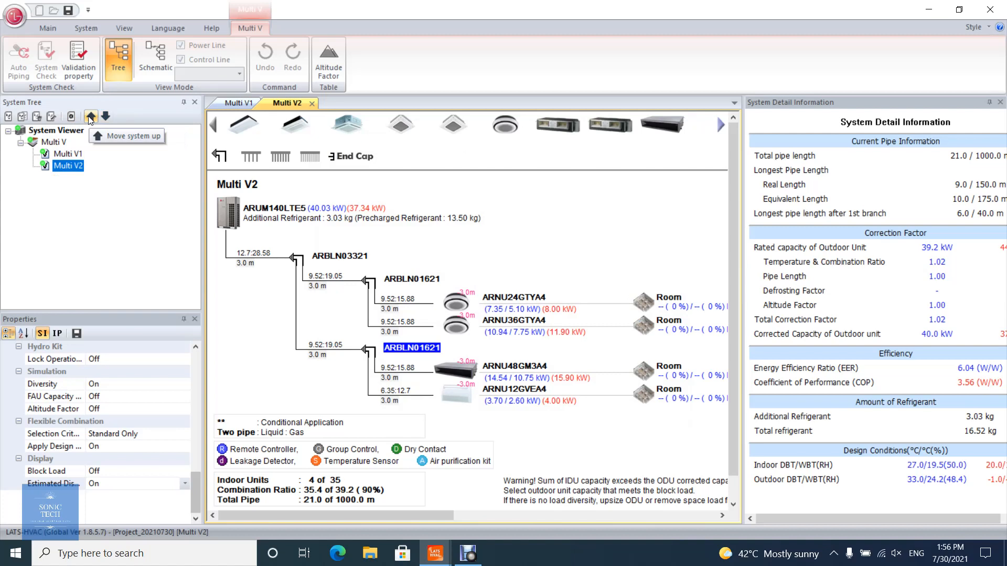
pyautogui.moveTo(113, 178)
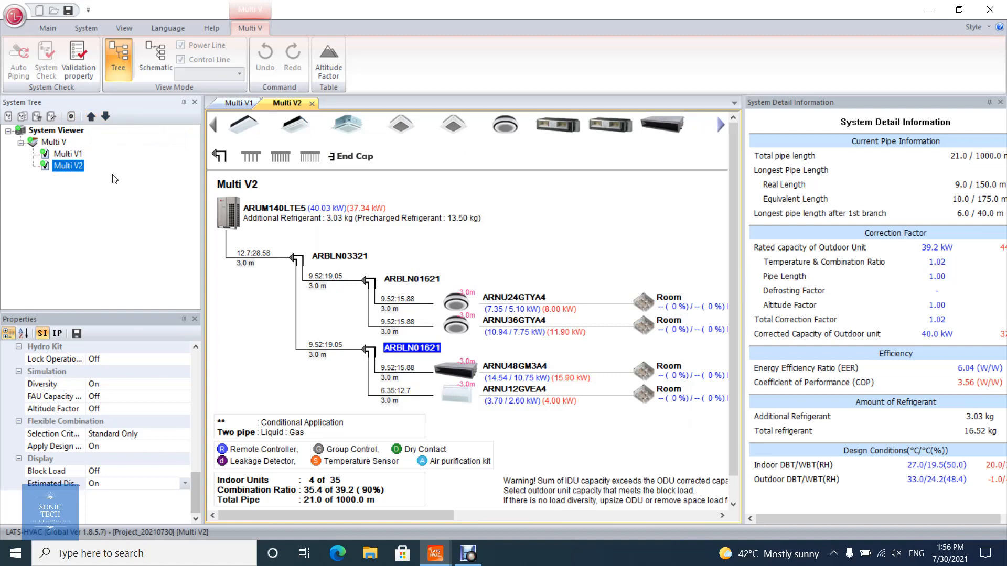
pyautogui.moveTo(225, 287)
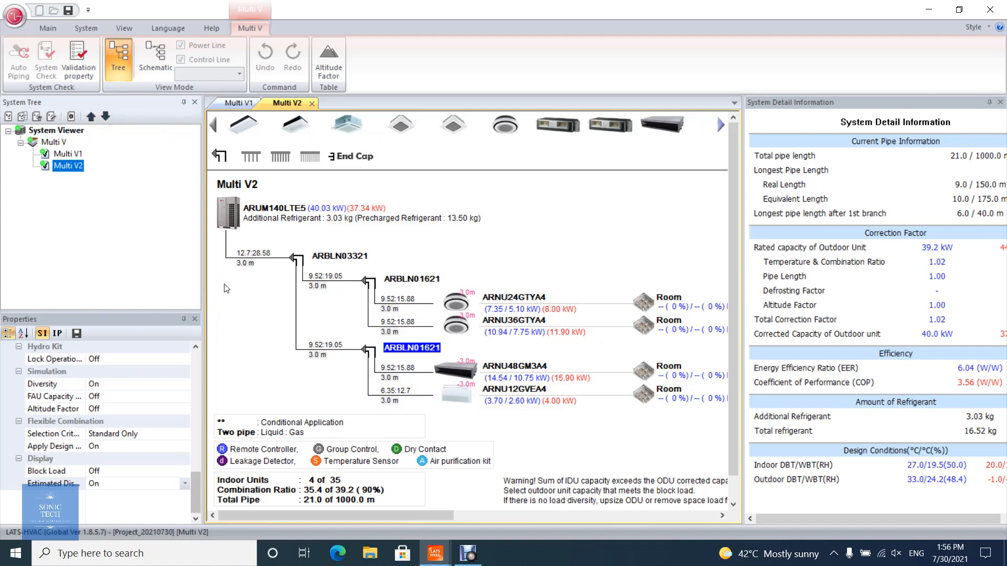
pyautogui.moveTo(324, 324)
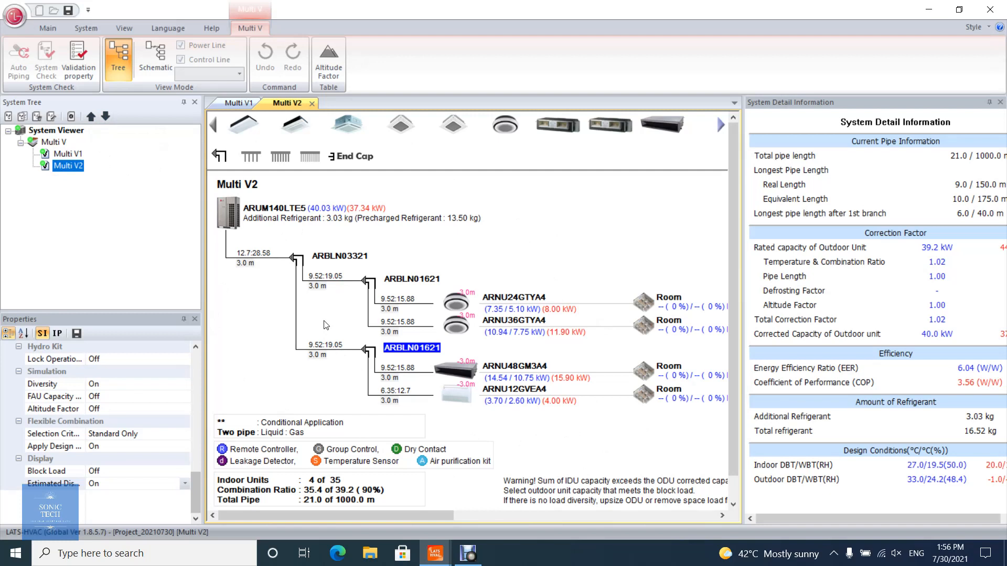
pyautogui.moveTo(877, 206)
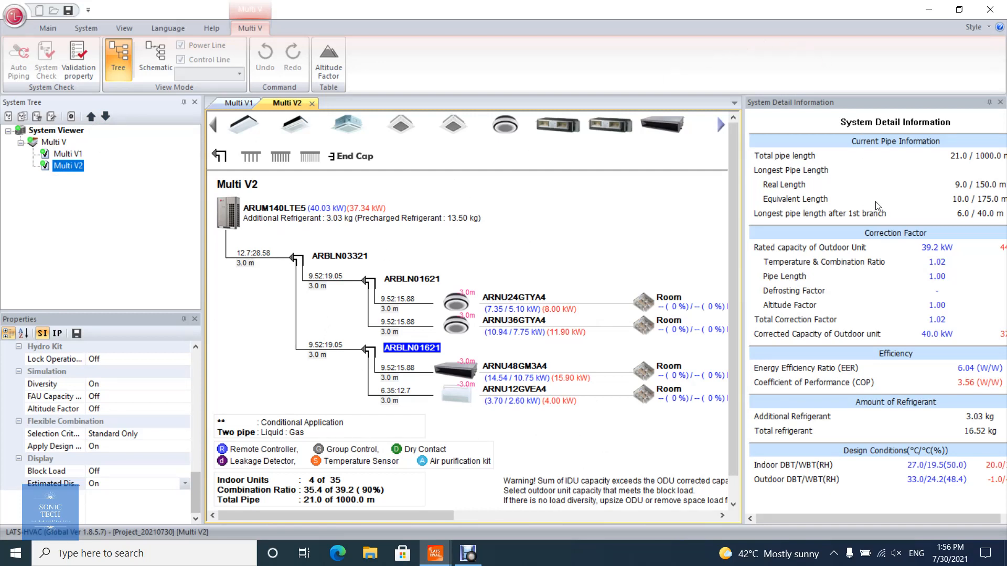
pyautogui.moveTo(919, 174)
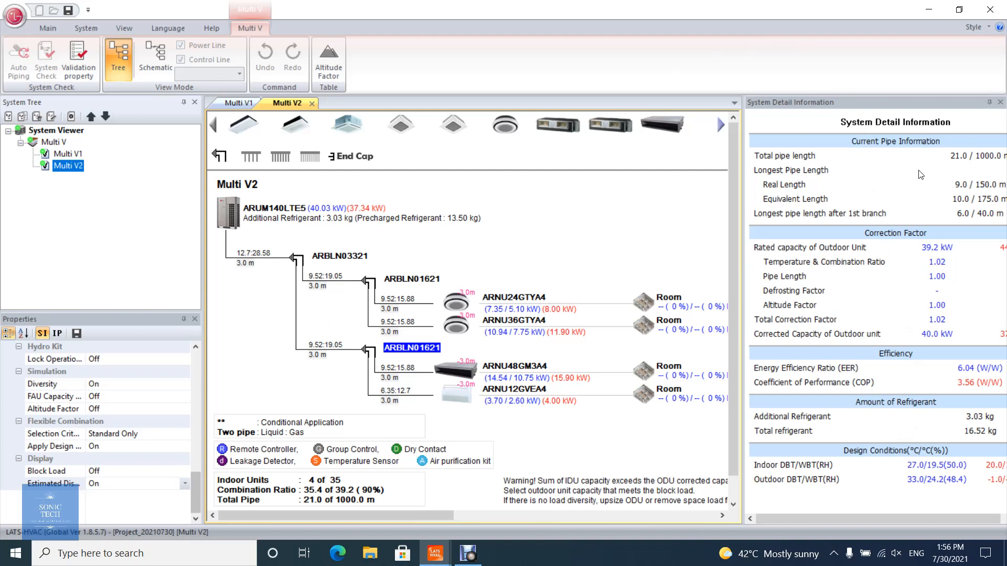